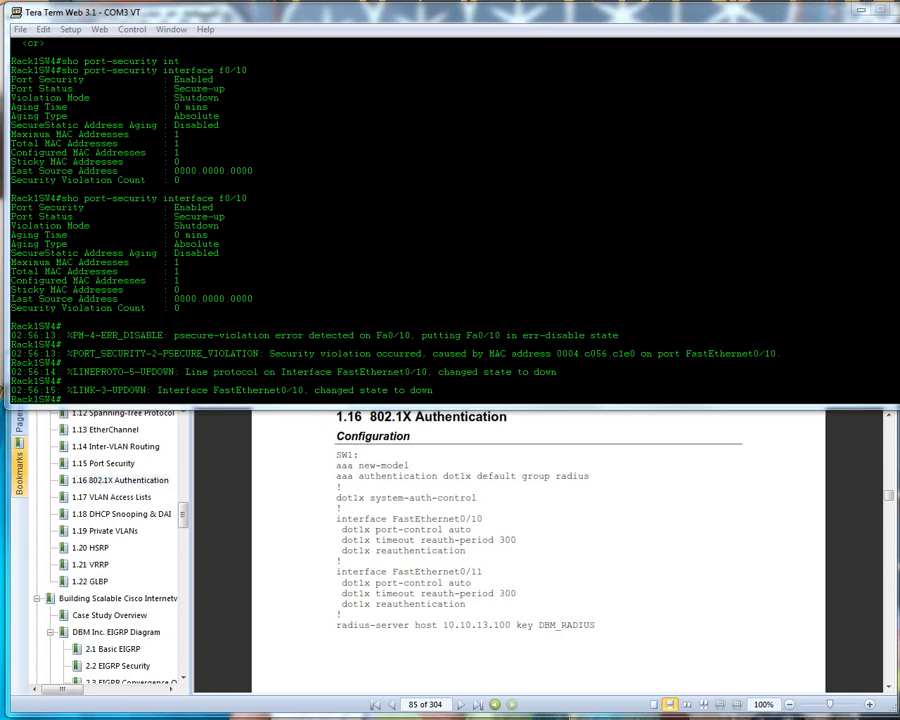
mouse_move(340, 356)
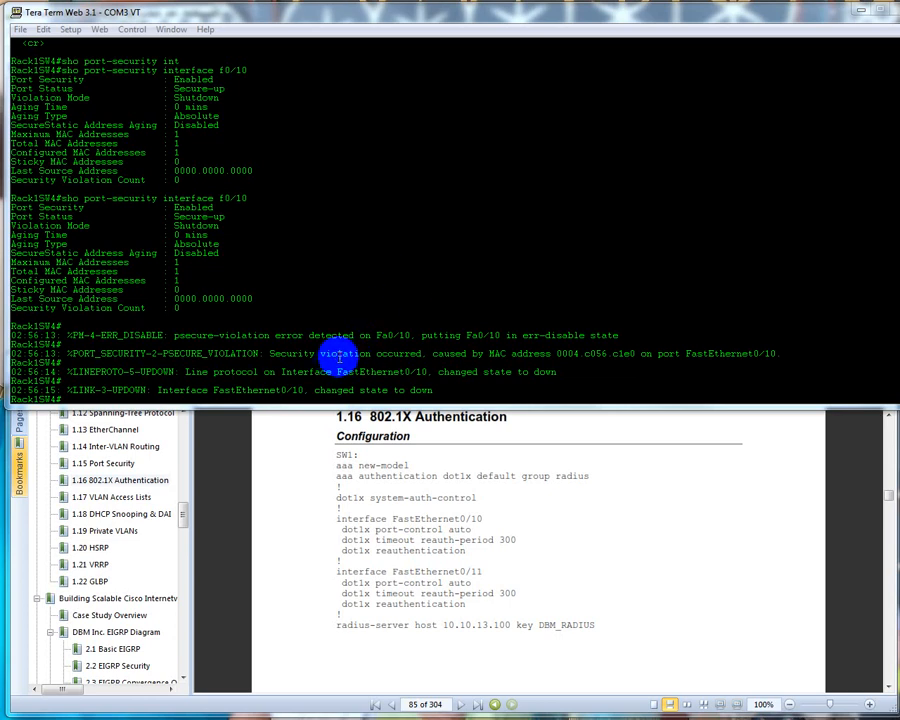
mouse_move(455, 353)
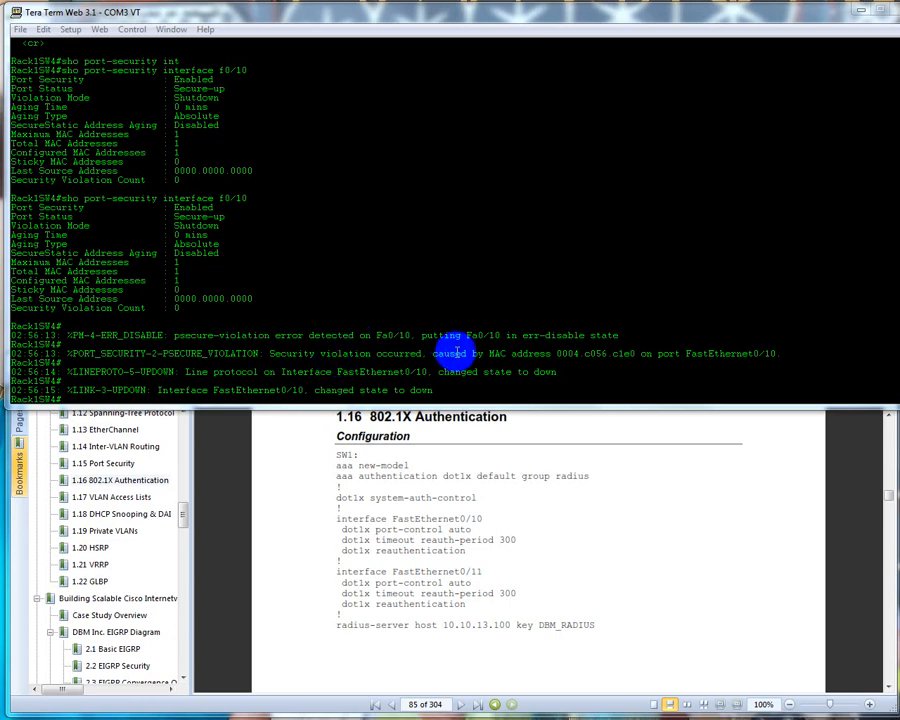
mouse_move(320, 355)
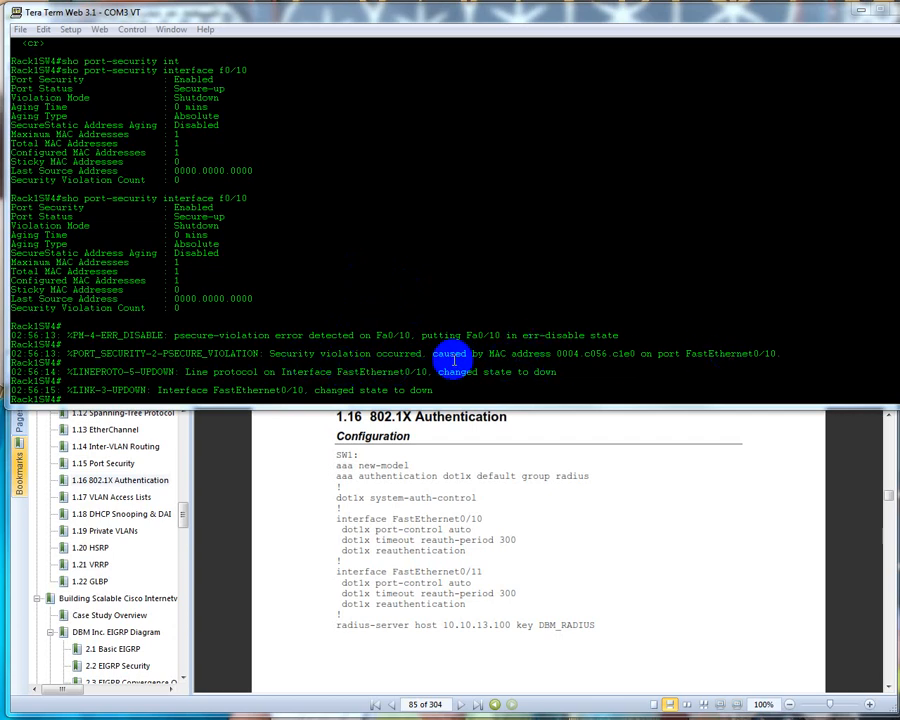
mouse_move(265, 371)
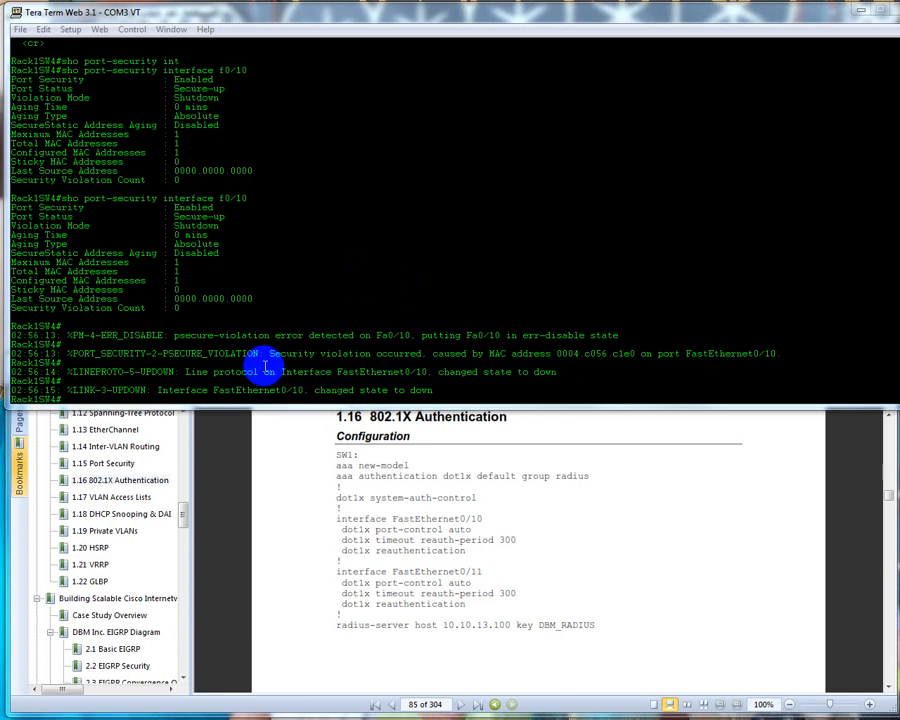
mouse_move(257, 420)
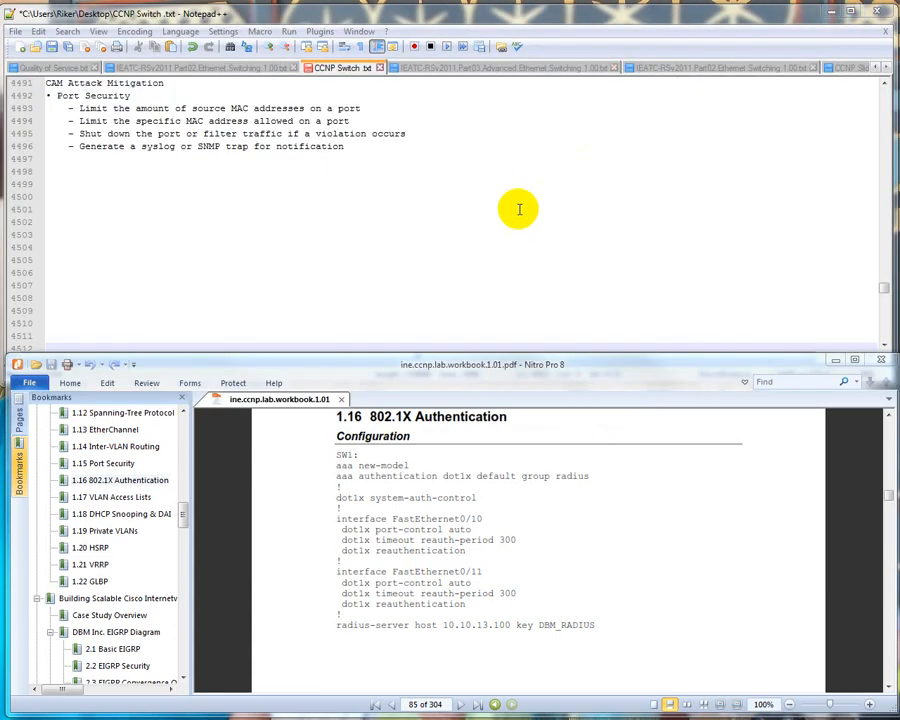
Scroll the CCNP Switch notes down to the 802.1X Authentication section near line 4780
scroll(down, 3)
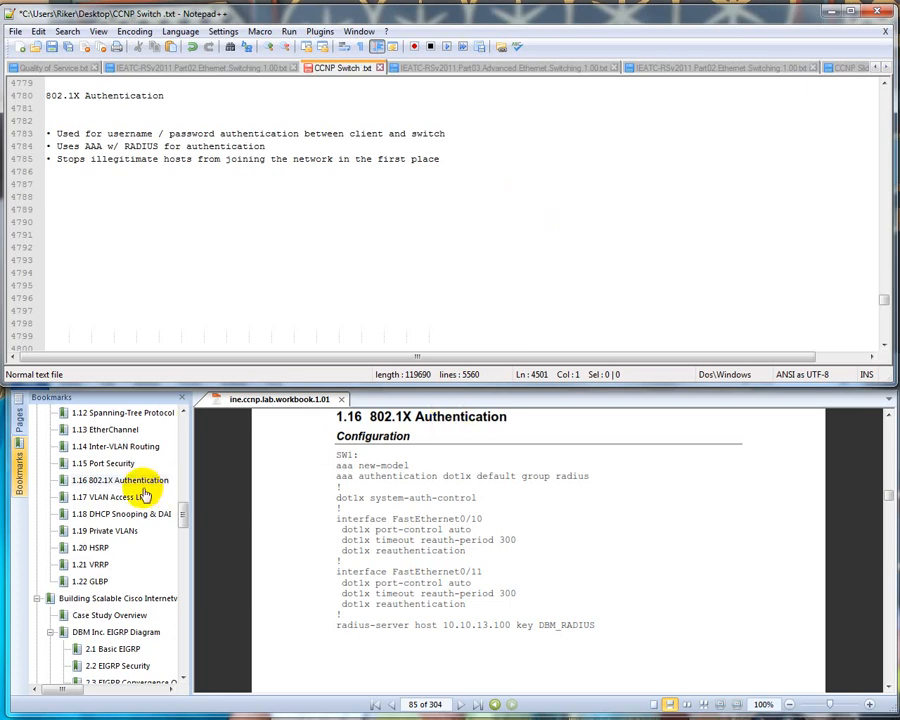
Show the 1.16 802.1X Authentication task page in the Nitro Pro lab workbook
click(119, 480)
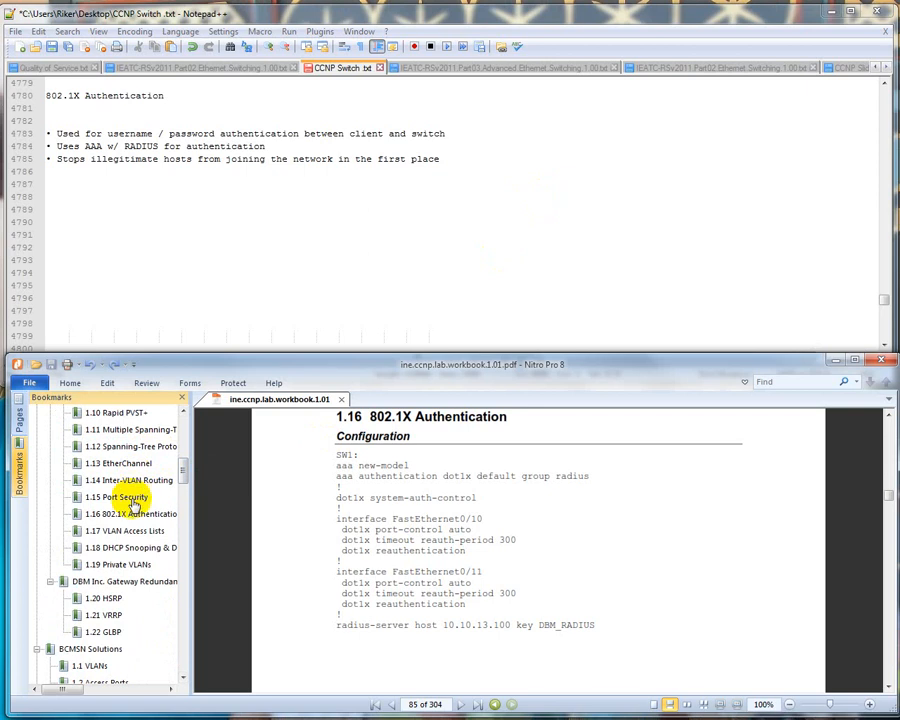
click(130, 513)
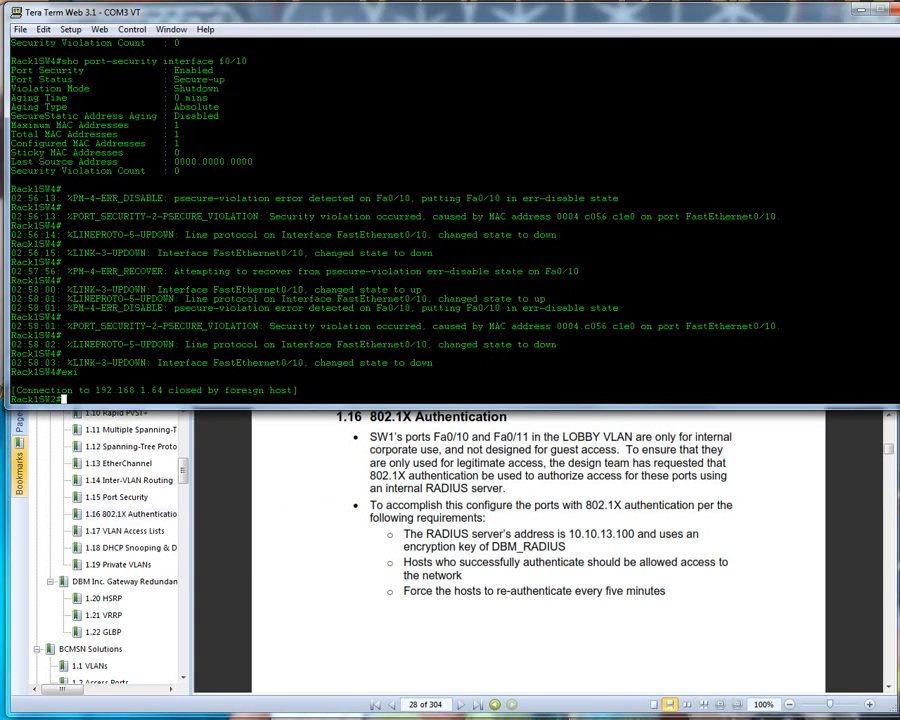
Telnet to SW1 at 192.168.1.61, confirm Fa0/10 and Fa0/11 are in LOBBY, enter conf t
text(te)
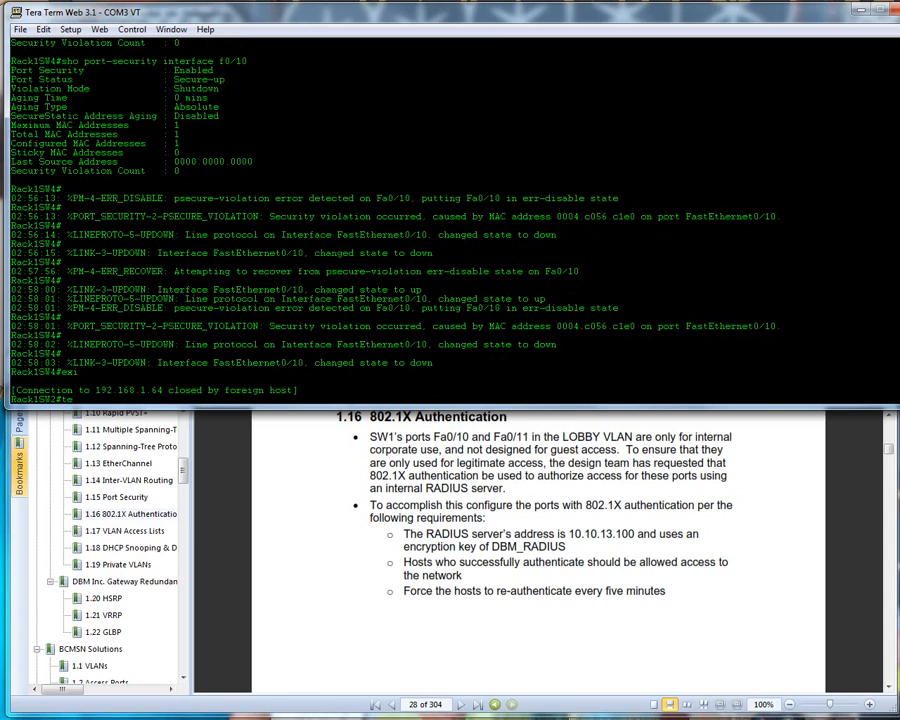
text(192.168.1.61)
text(Rob)
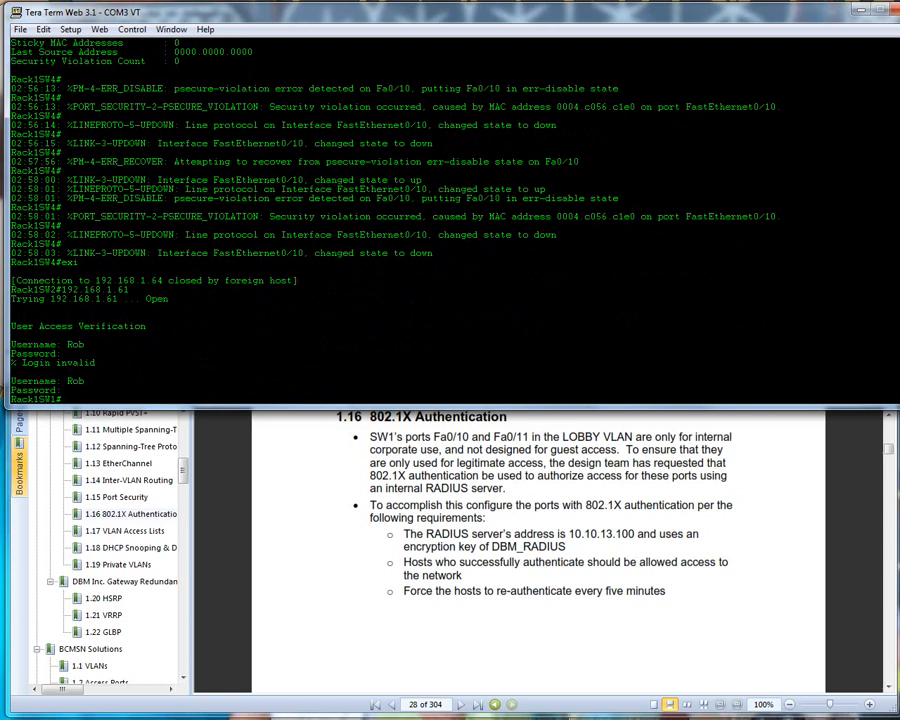
text(term mon)
text(sho vlan)
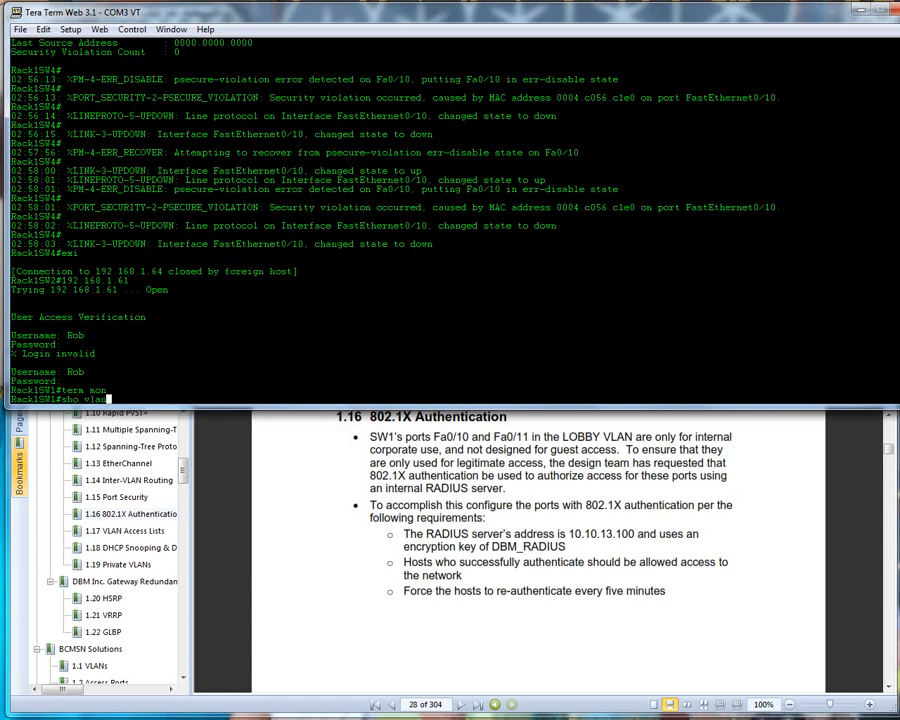
key(Return)
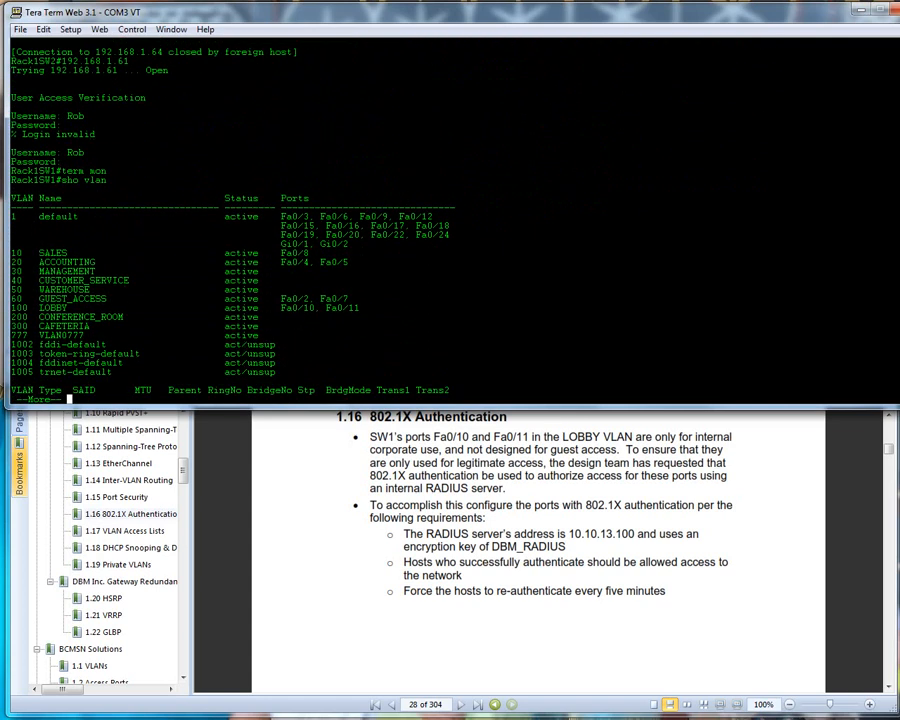
text(conf t)
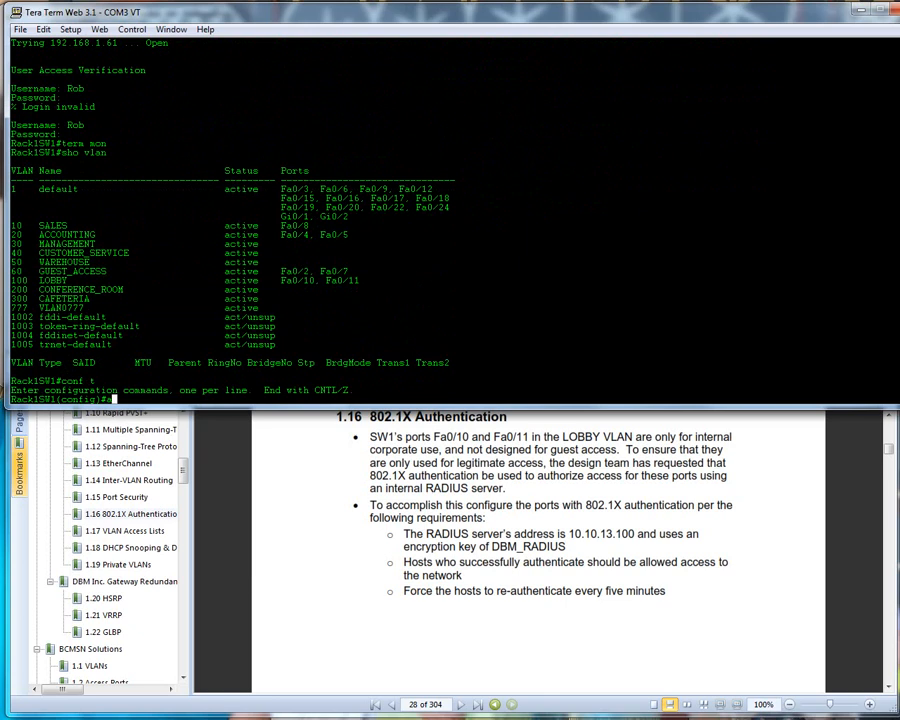
Enable aaa new-model and set aaa authentication dot1x default to group radius
text(aaa new-model)
text(aaa authentication )
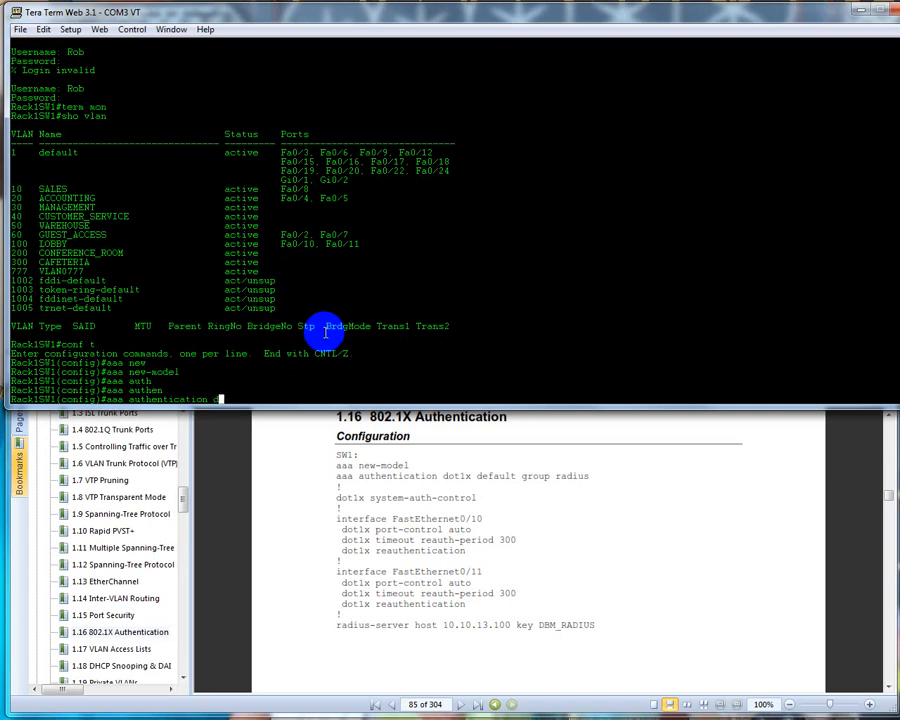
text(dot1x default)
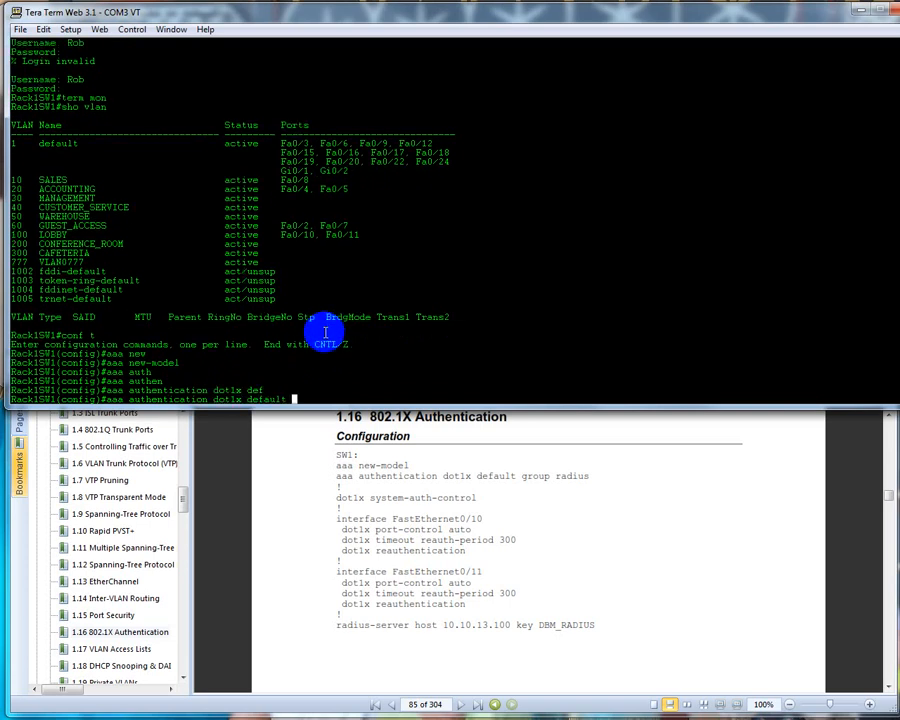
text(?)
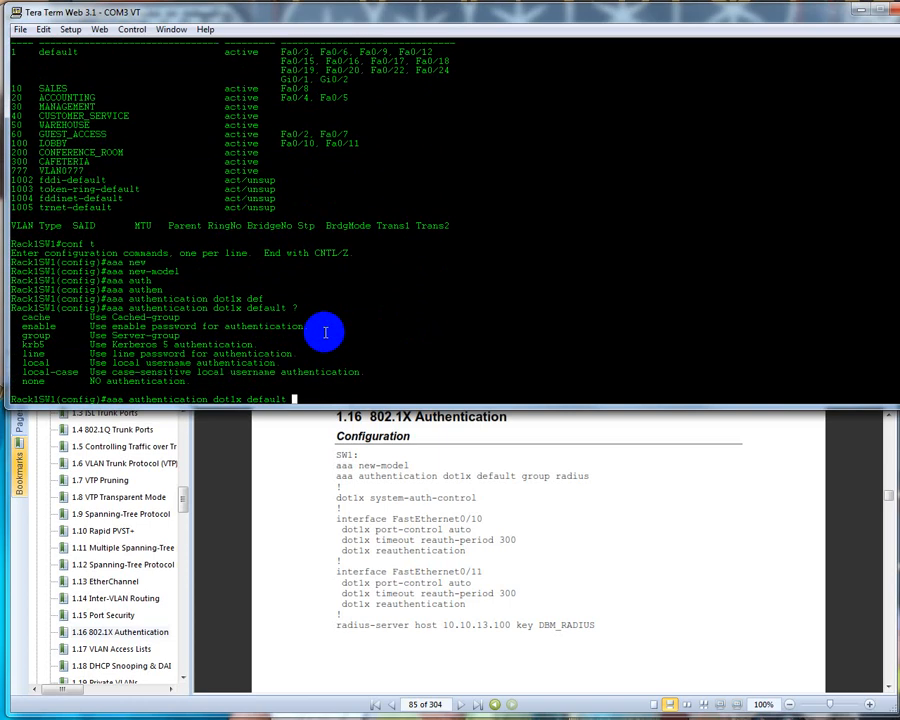
text(grou)
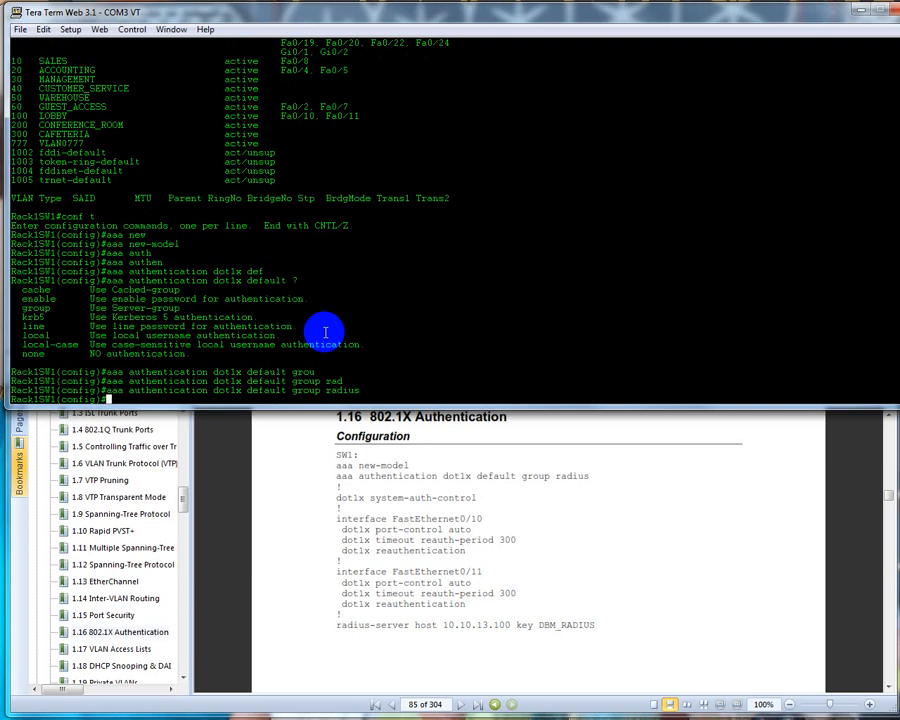
mouse_move(346, 489)
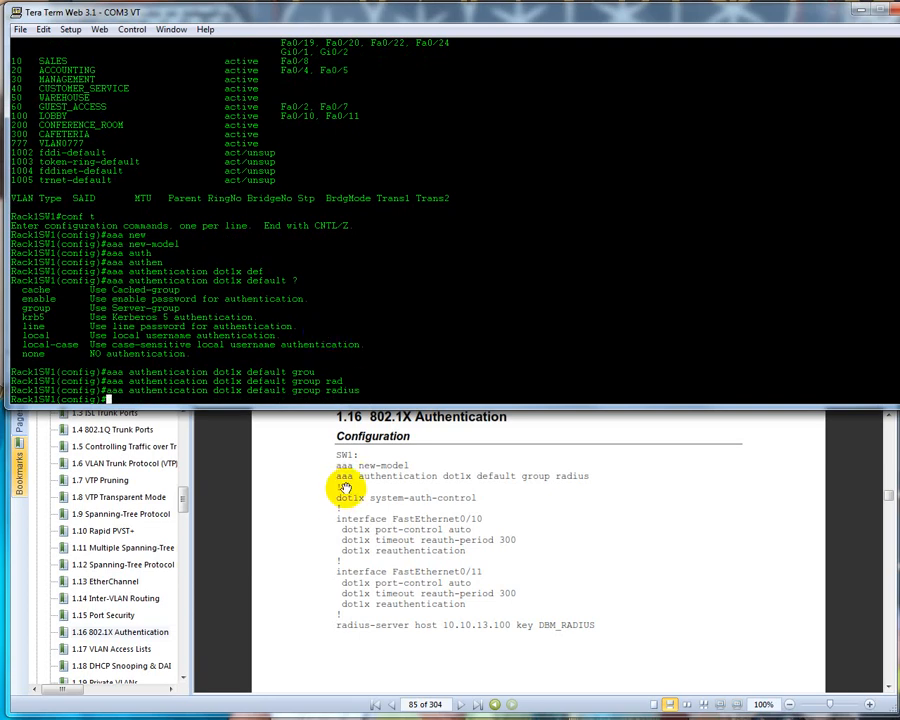
mouse_move(380, 475)
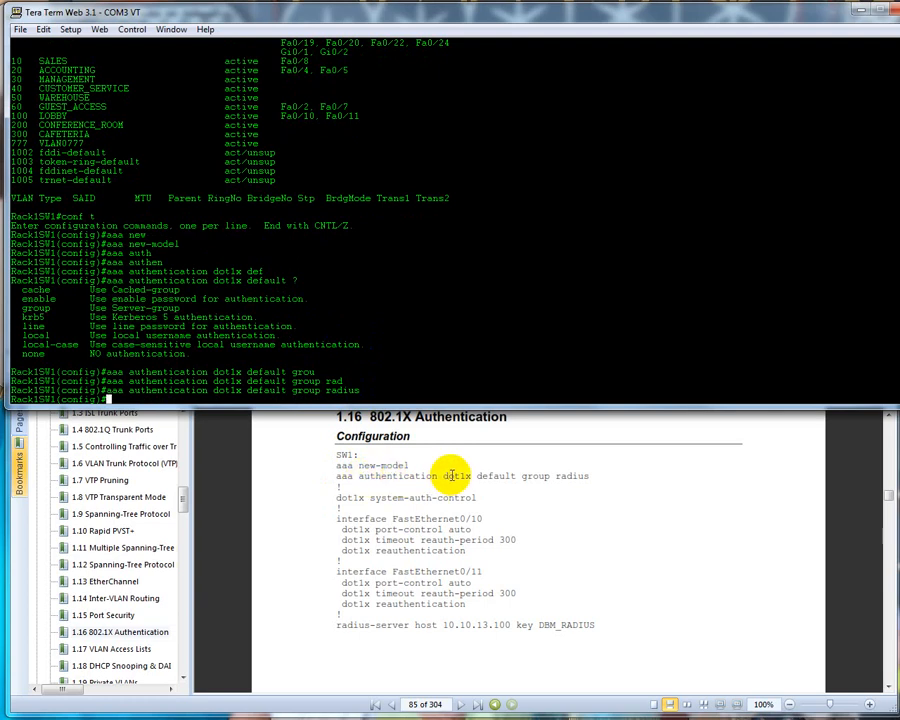
mouse_move(547, 481)
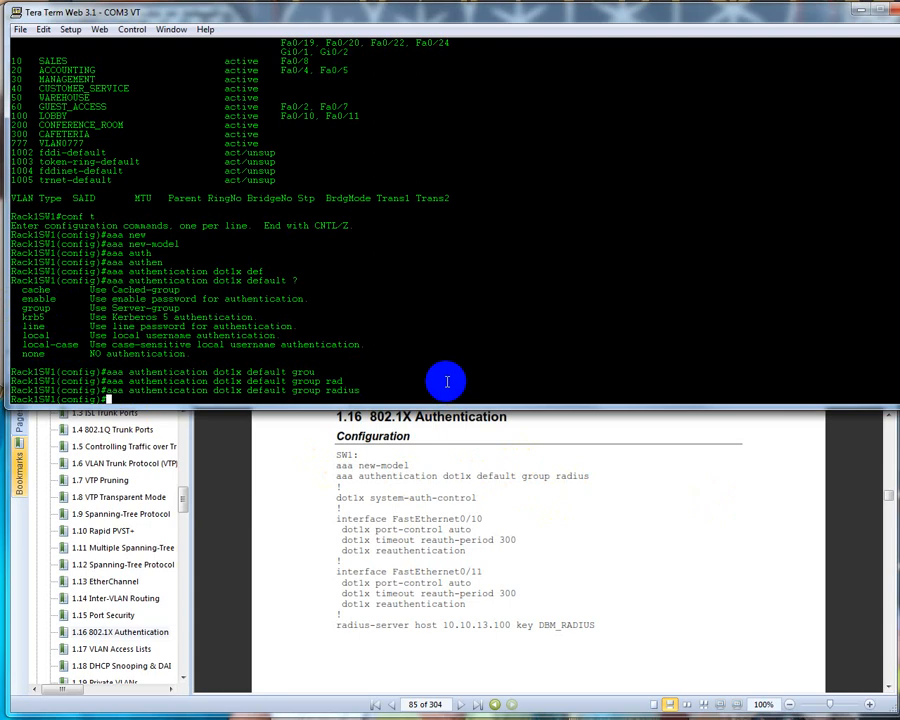
Enable dot1x system-auth-control globally, then enter interface Fa0/10 configuration
text(dot1x st)
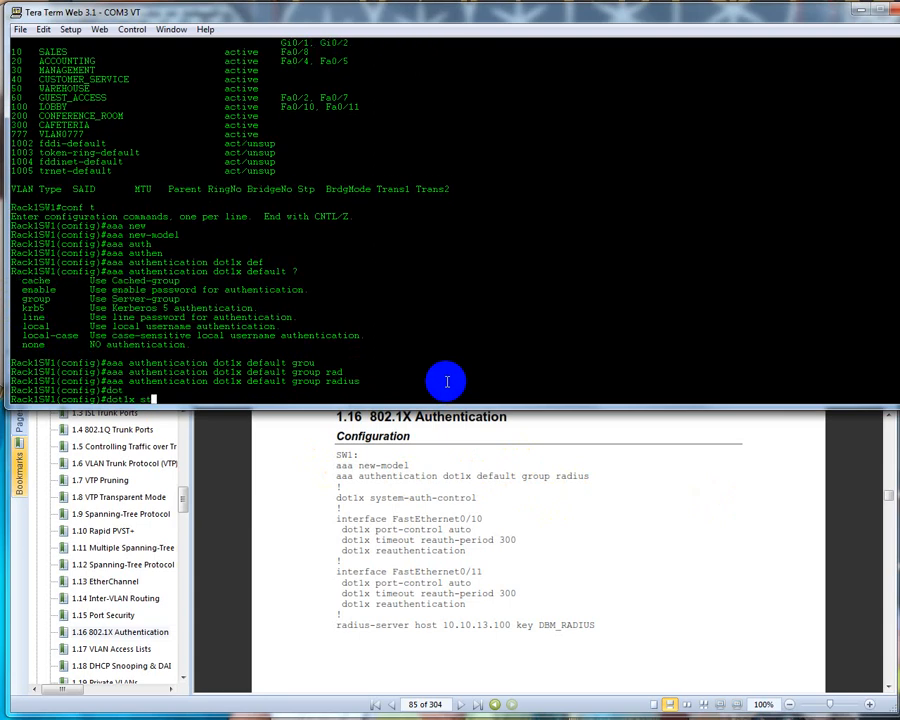
text(system-auth-control)
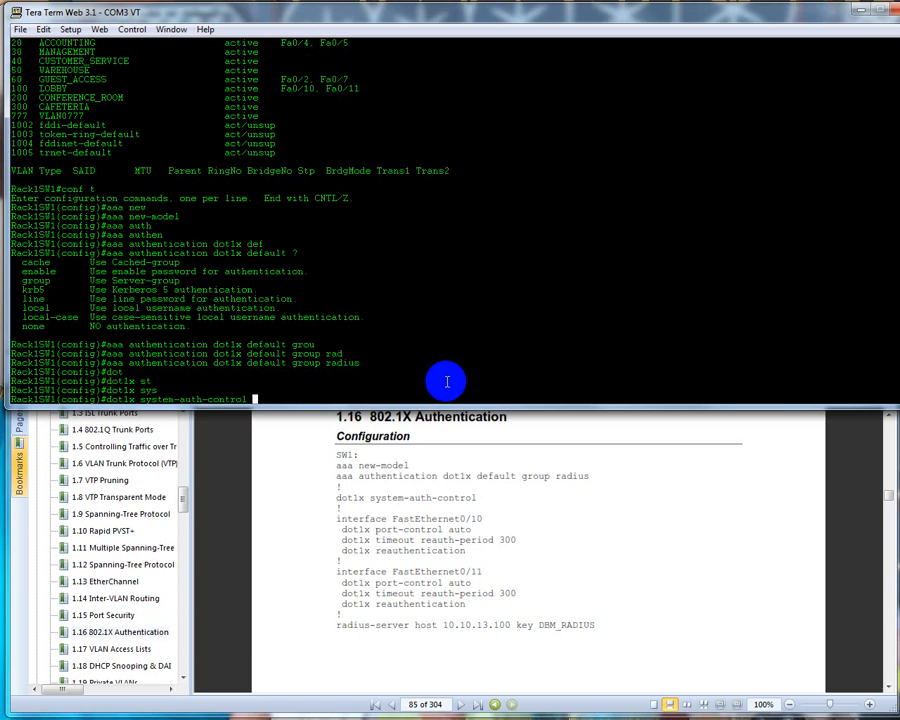
key(Return)
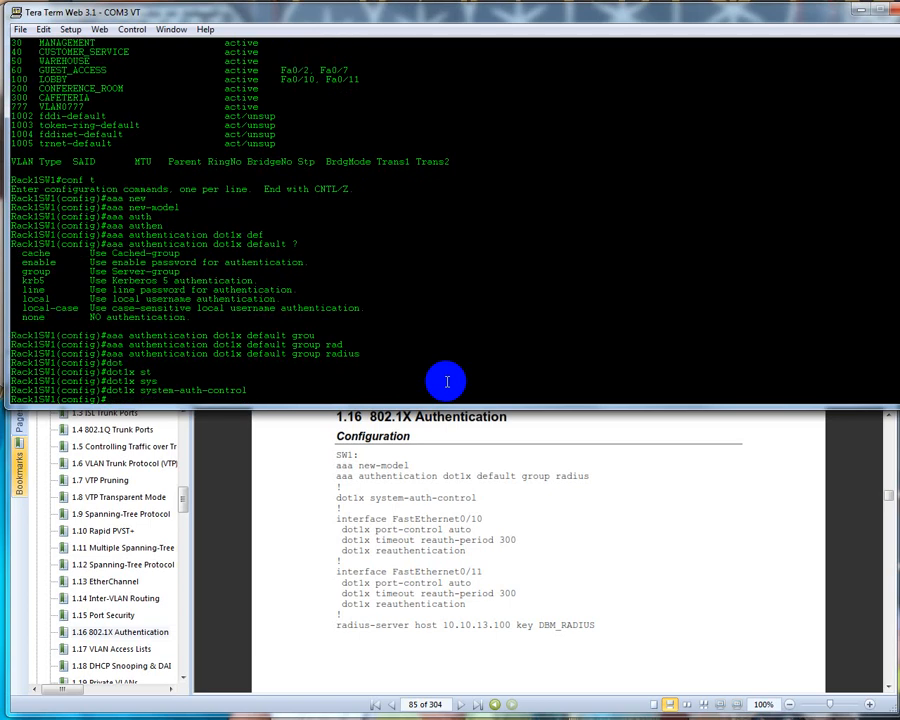
text(int f0/10)
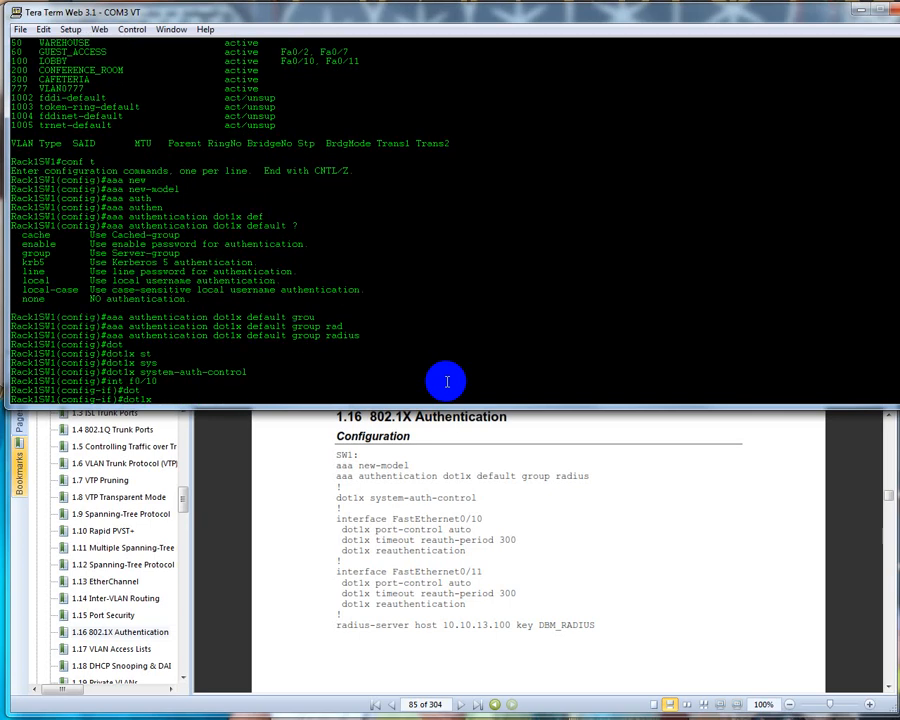
Give Fa0/10 dot1x port-control auto, reauth-period 300 and reauthentication enabled
text(dot1x port-control)
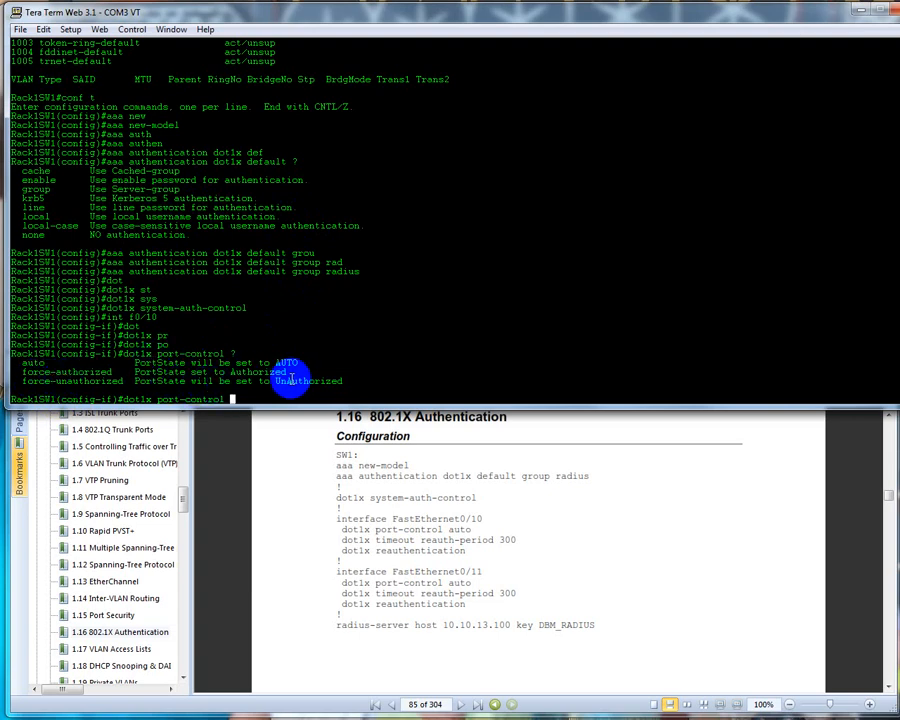
text(auto)
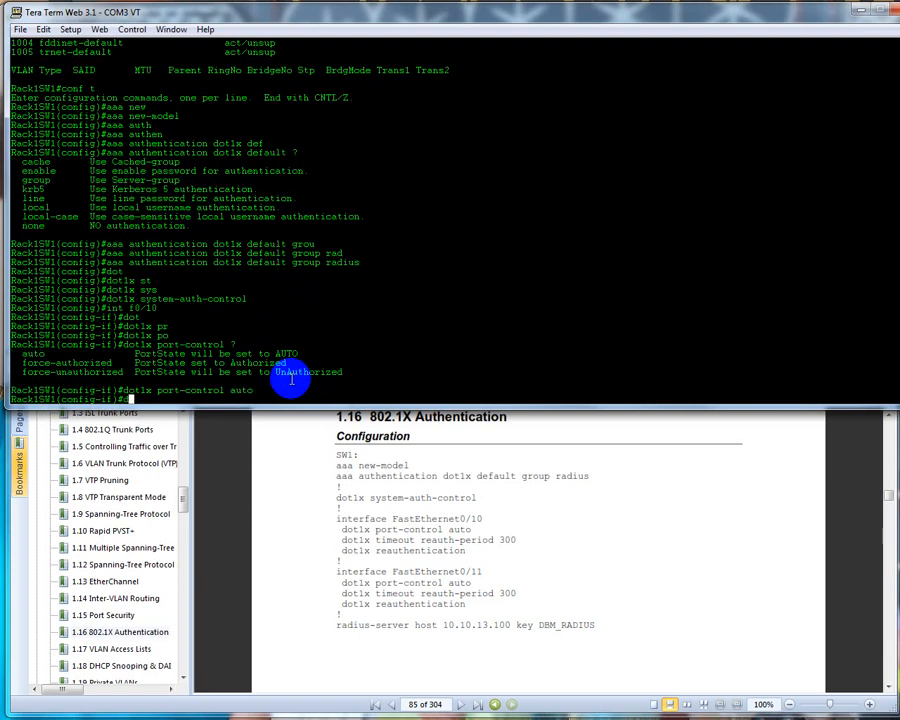
text(dot1x ?)
text(dot1x timeout reauth-period)
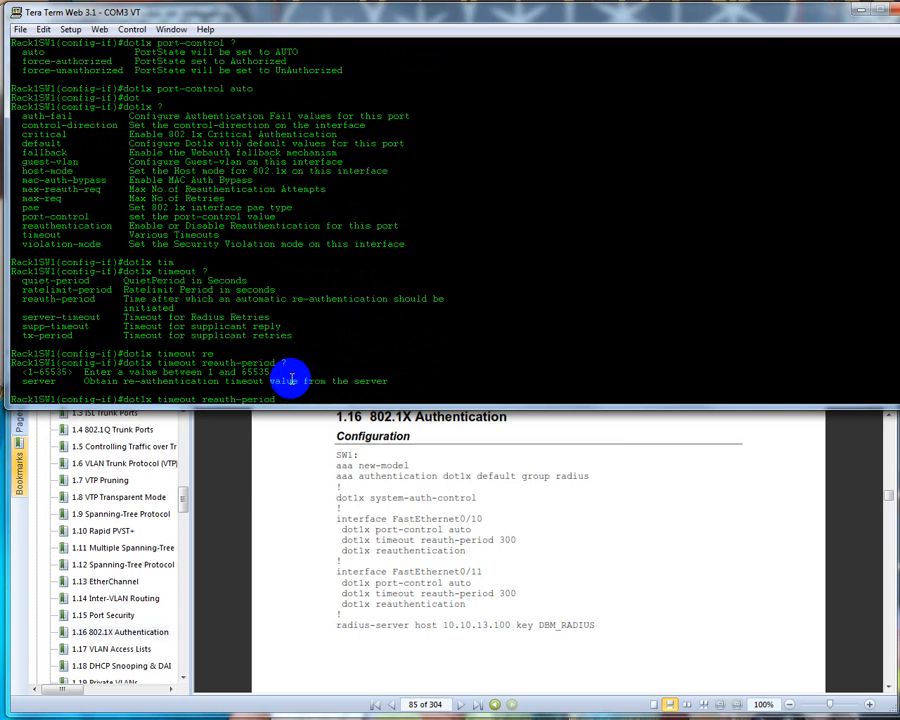
text(300)
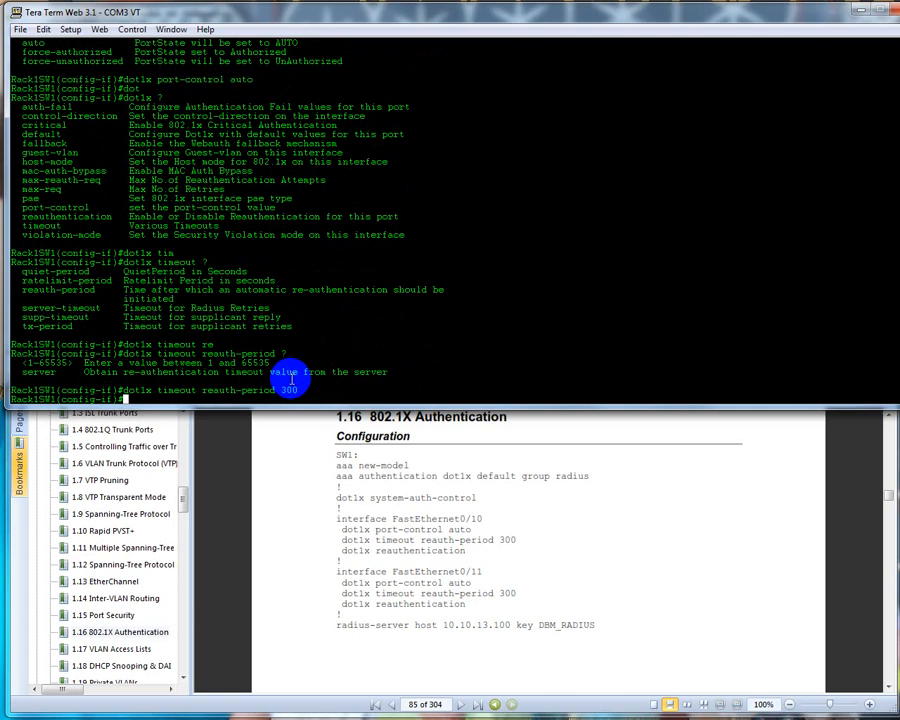
text(dot1x reauthentication)
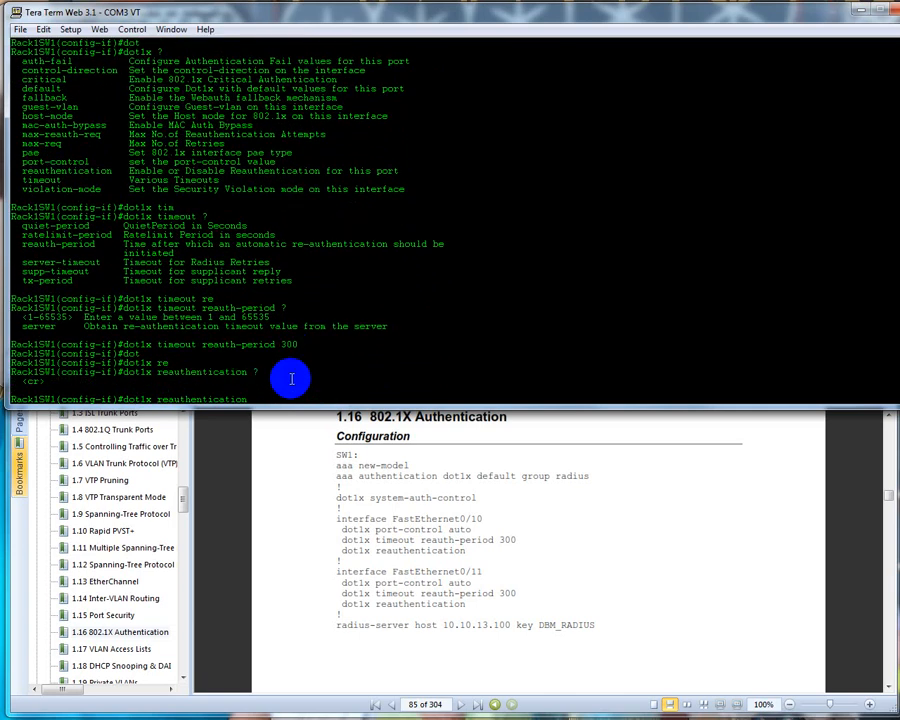
key(Return)
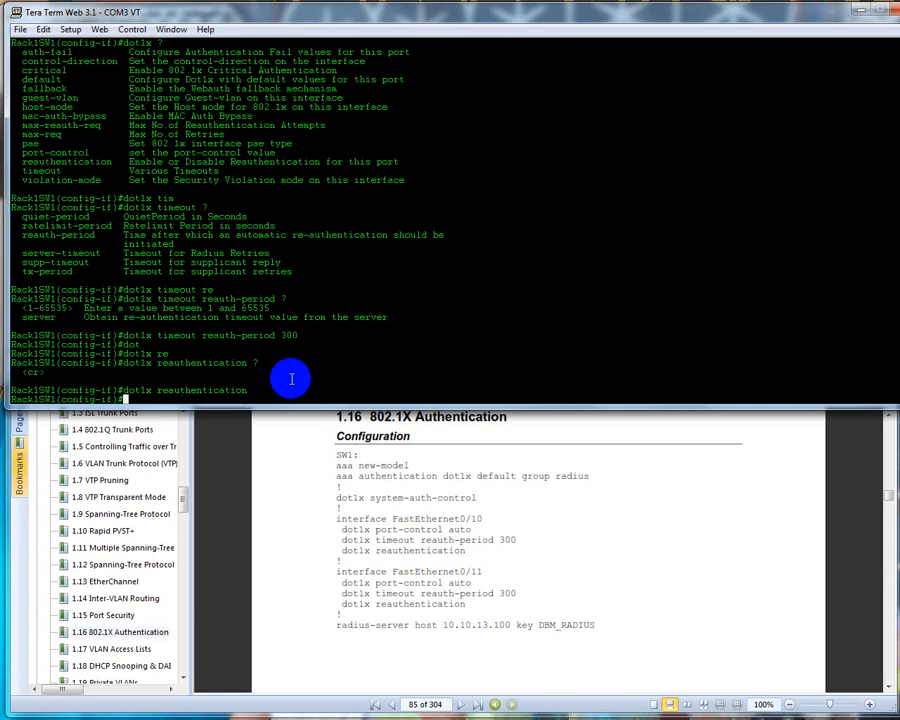
text(o)
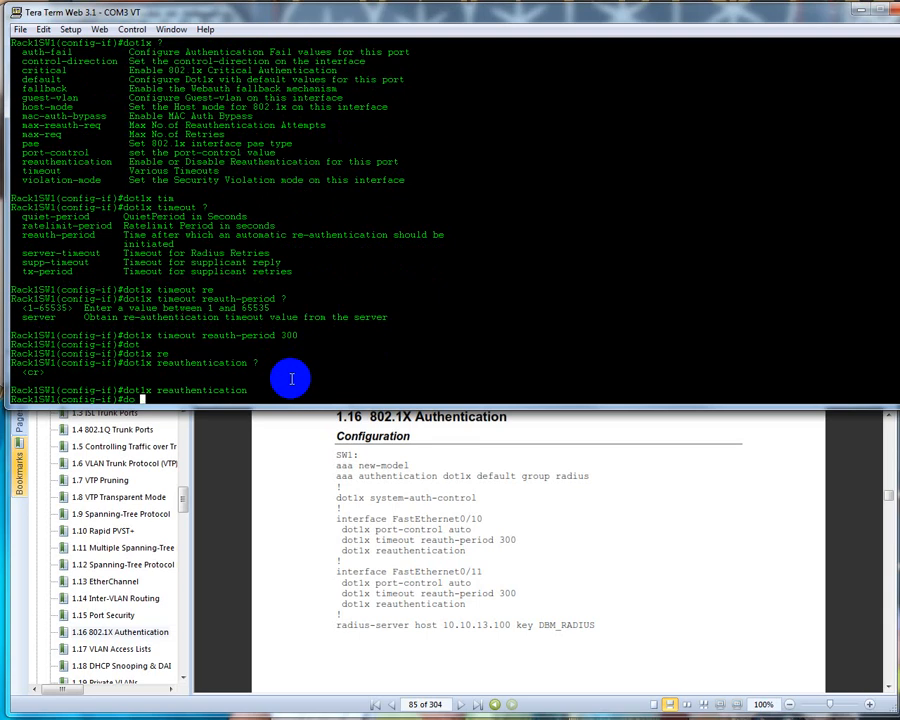
Review Fa0/10's running config and paste its dot1x lines onto interface Fa0/11
text(sho run int f0/10)
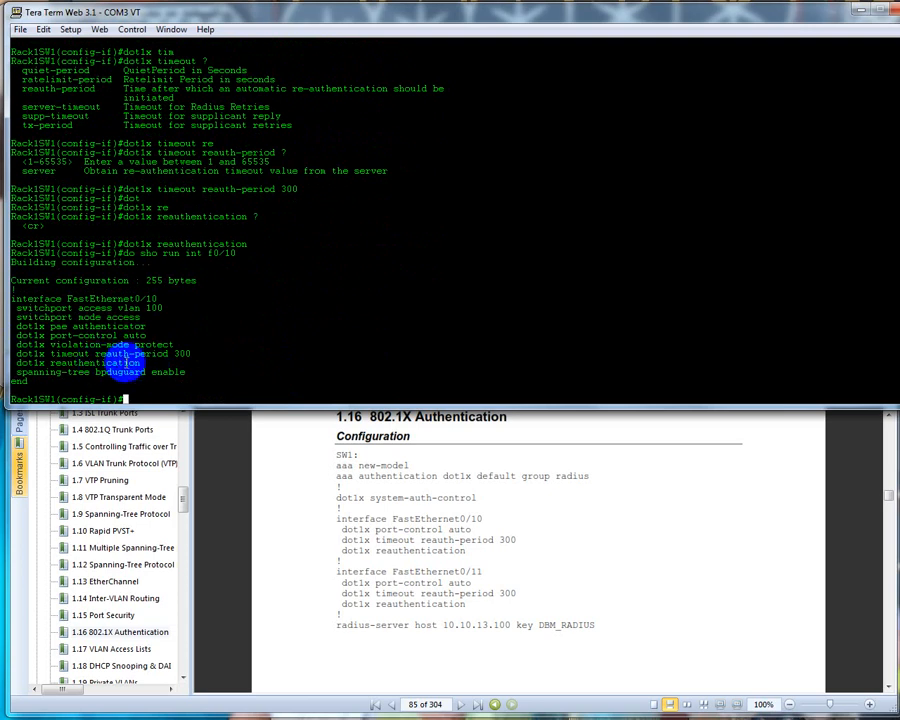
drag(20, 353, 190, 362)
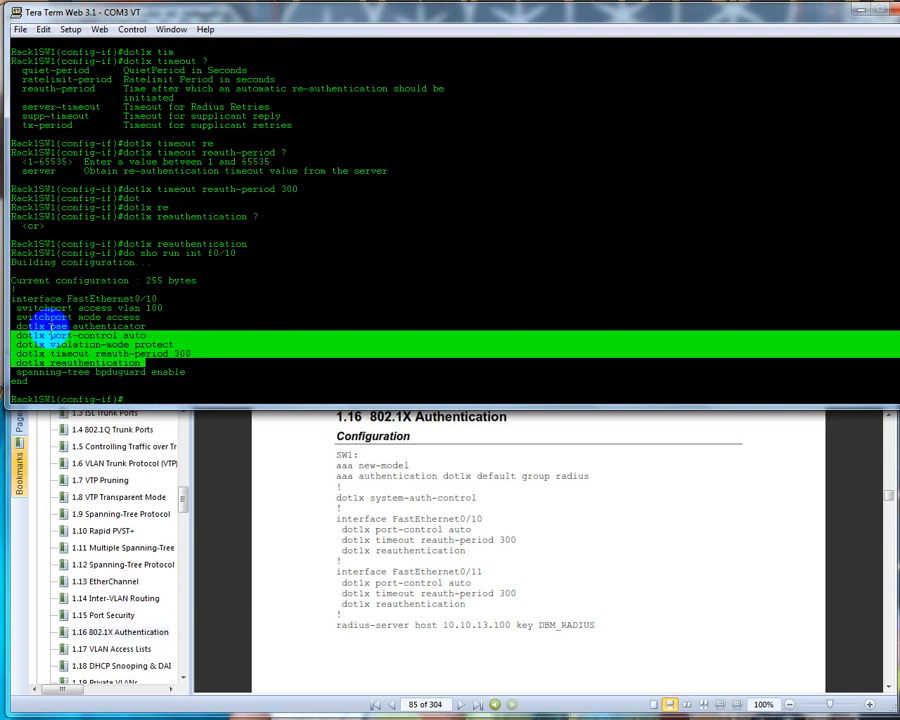
text(int)
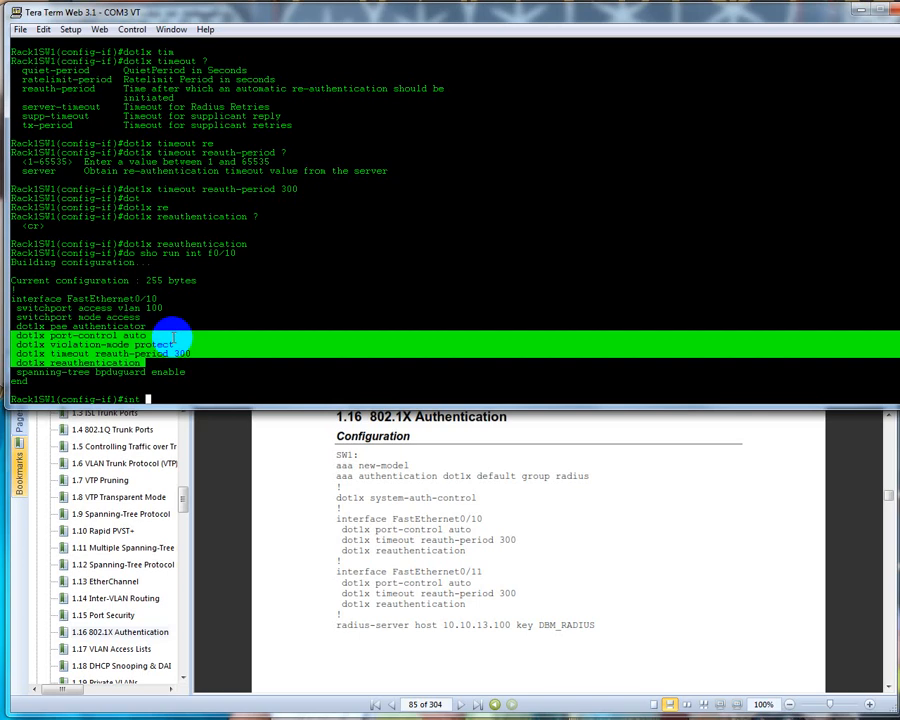
text(0/12)
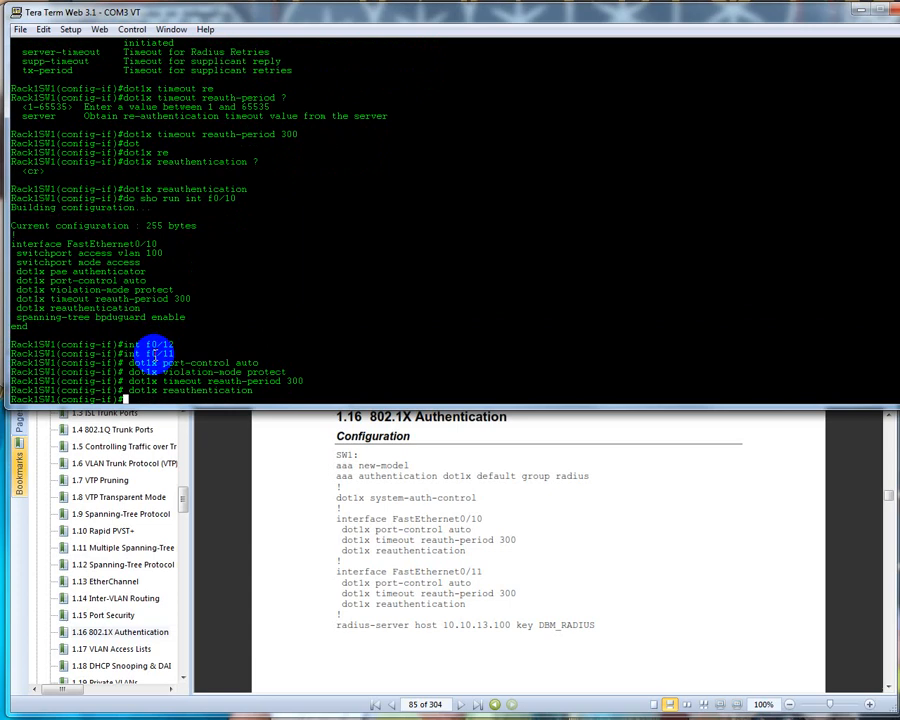
text(exit)
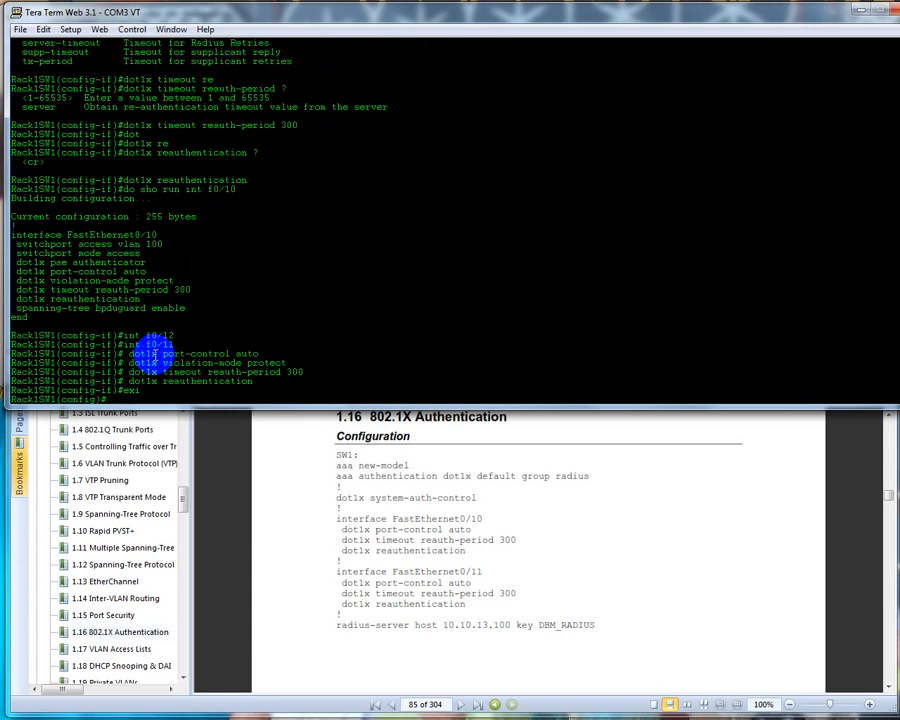
Ping 10.10.13.100, list SW2's interface addresses, then telnet back to 192.168.1.61
text(ping 10.10.13.100)
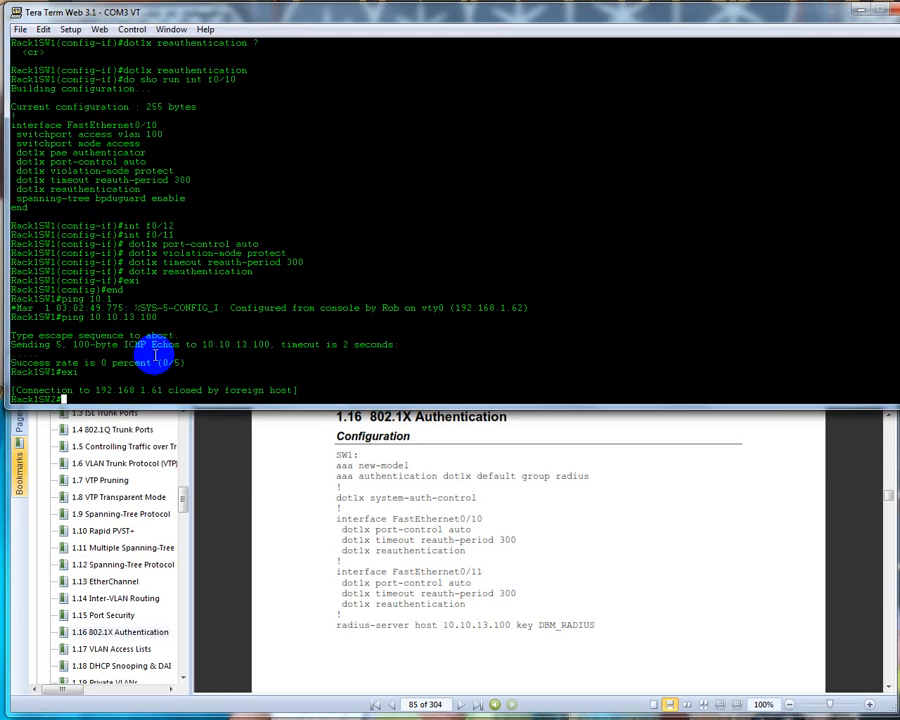
text(sho ui)
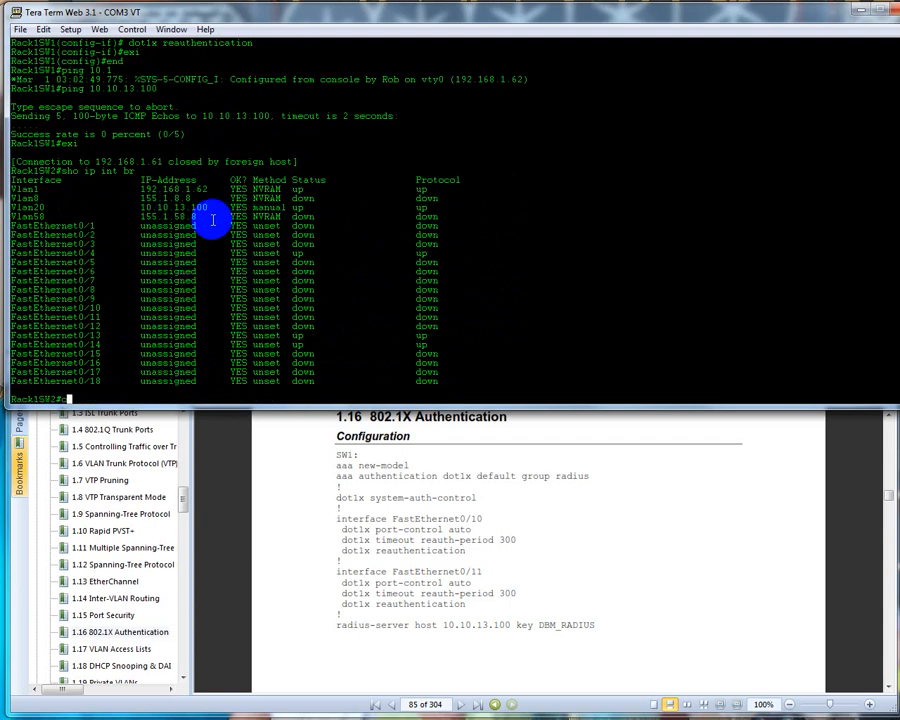
text(conf t)
text(end)
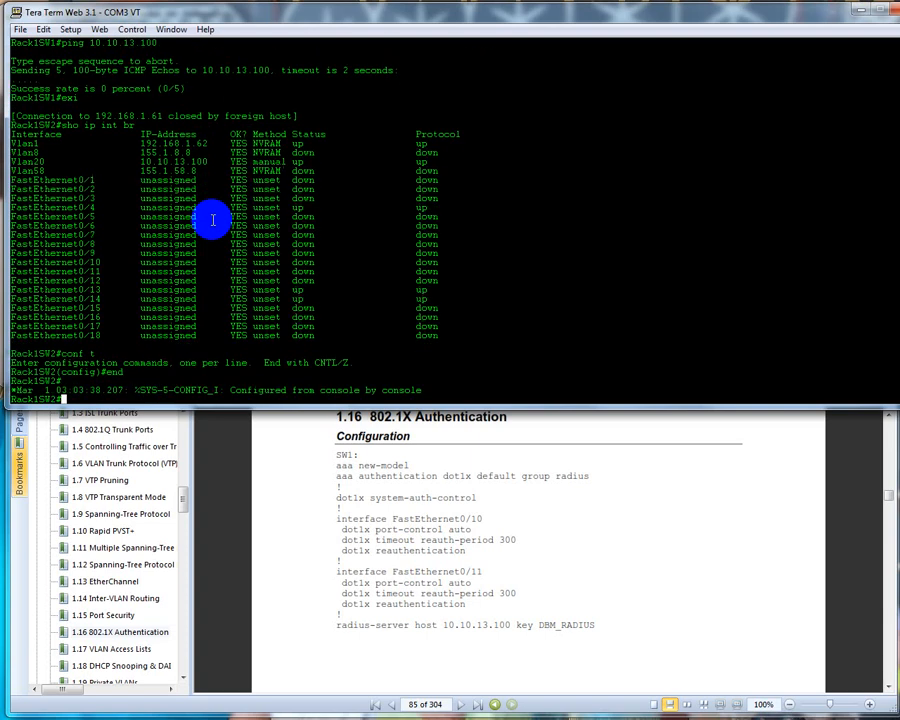
mouse_move(470, 629)
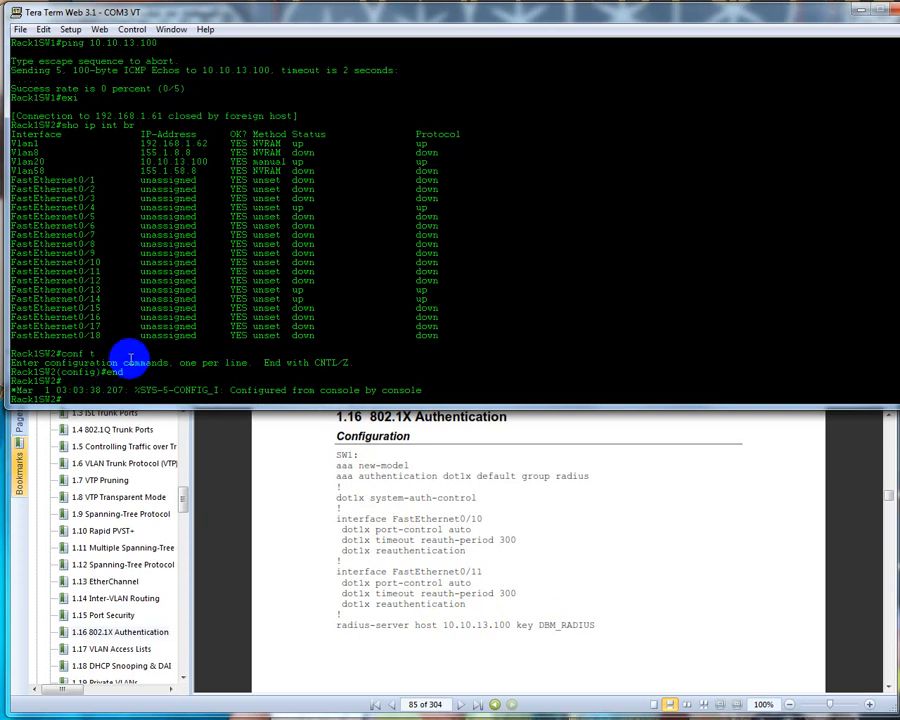
text(192.168.1.61)
text(en)
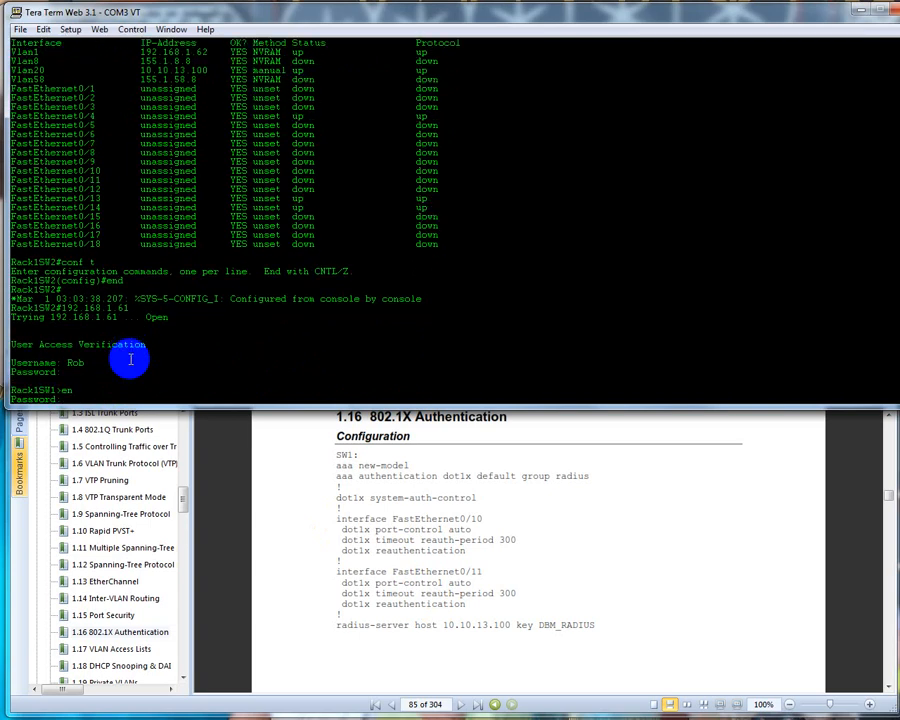
List SW1's ARP table, ping 10.50.46.6, and re-enter conf t
text(sho arp)
text(ping 10.50.4)
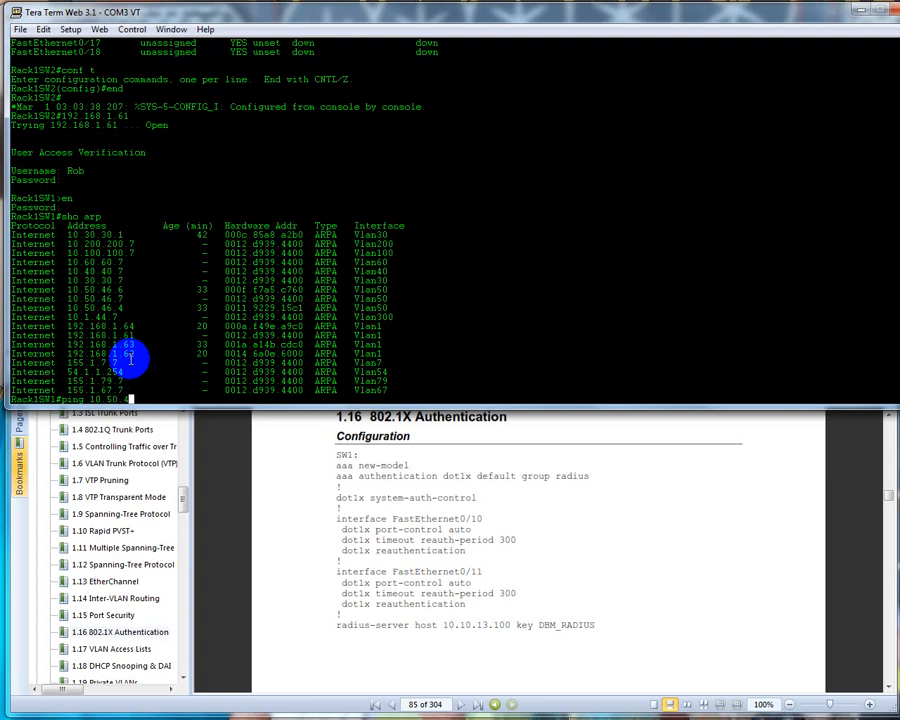
key(Return)
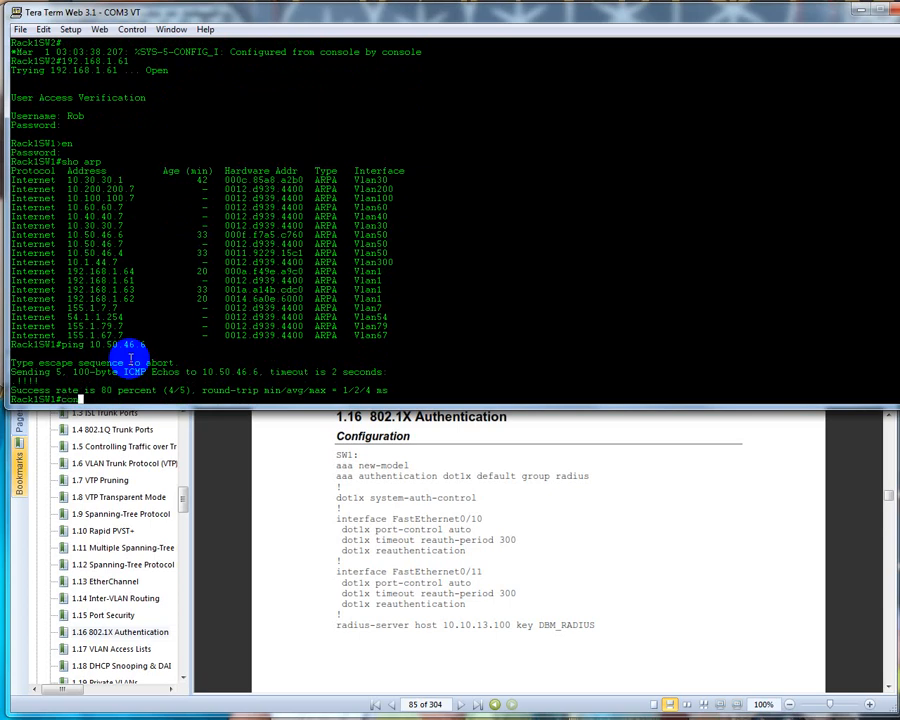
text(conf t)
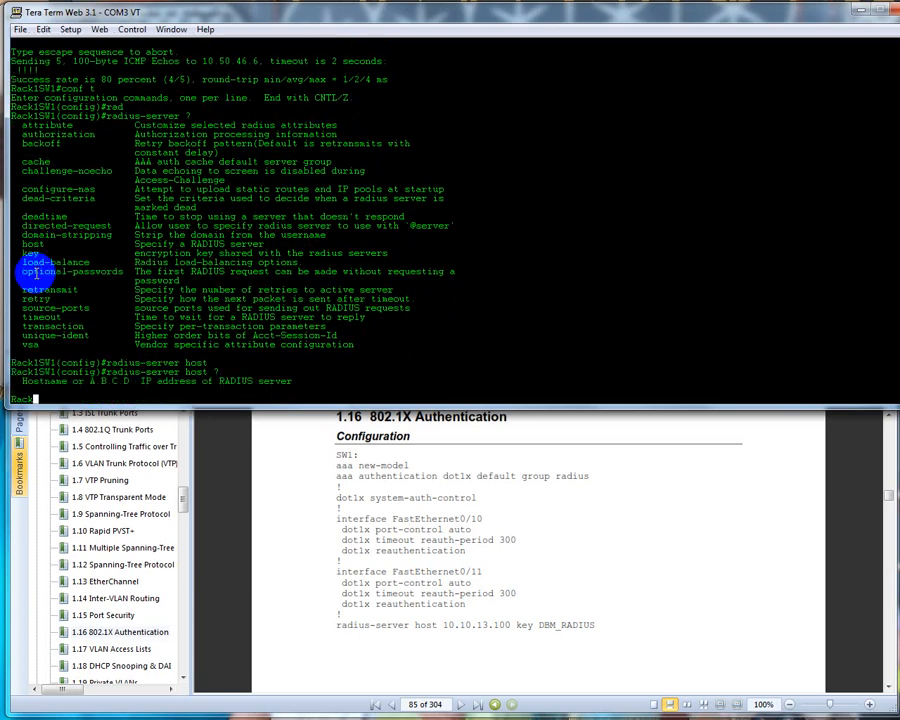
text(1)
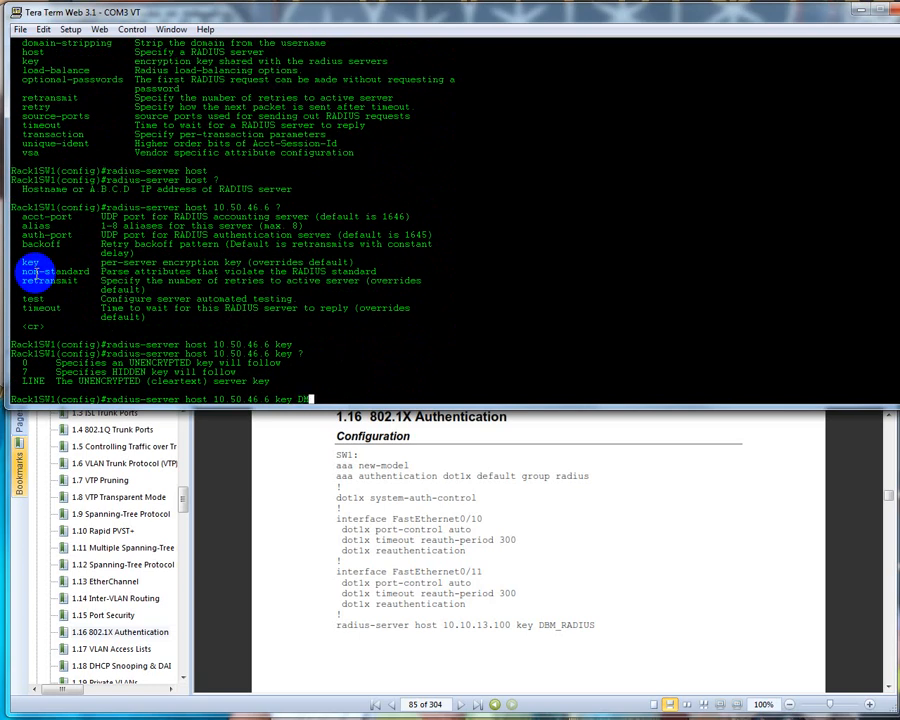
text(B)
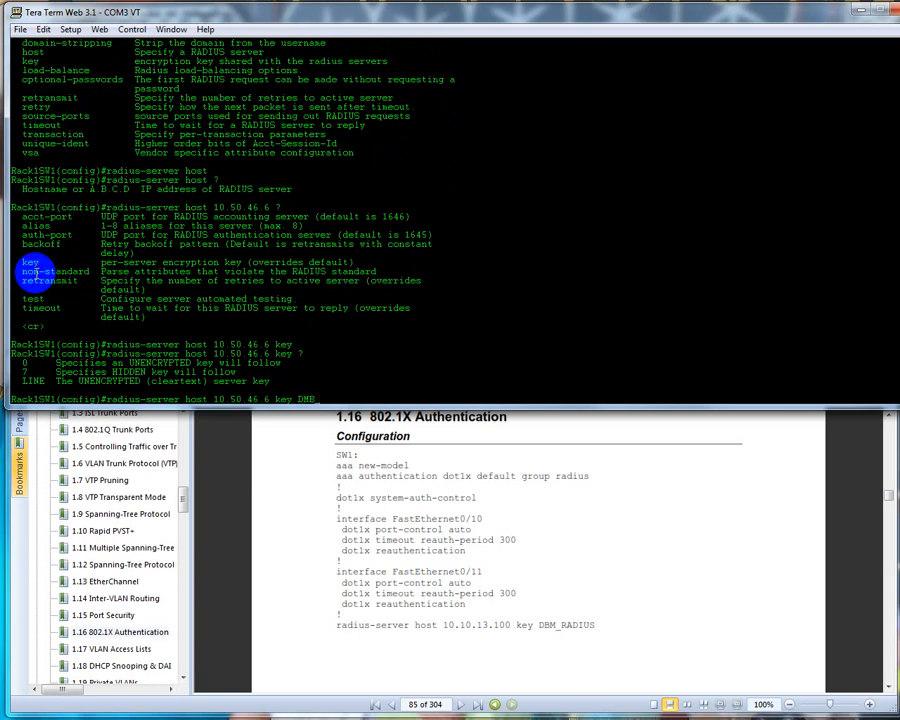
text(_RADIUS)
text(end)
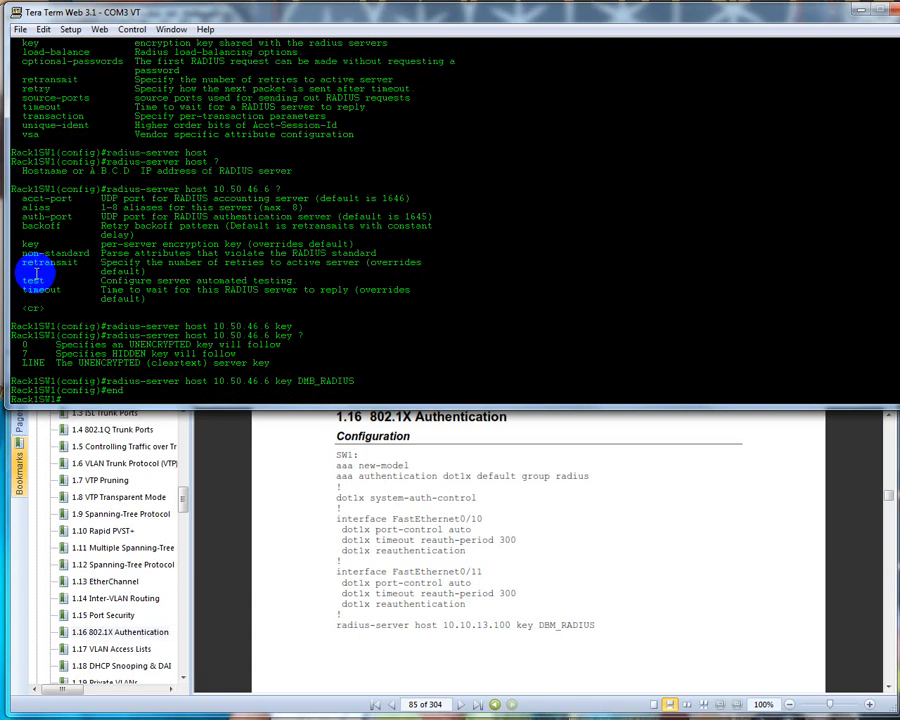
text(sho de)
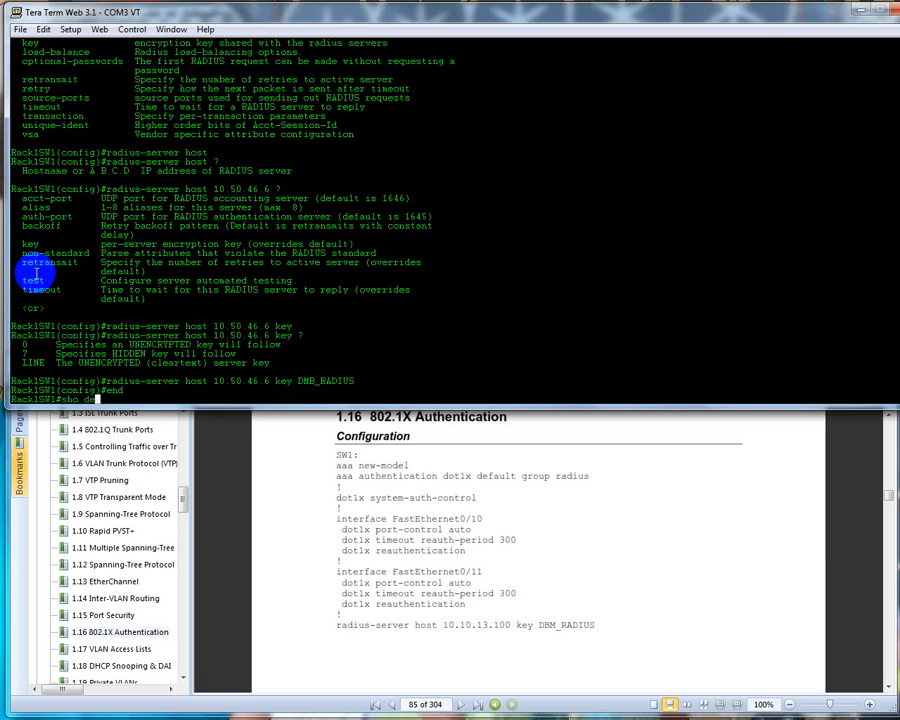
Display SW1's dot1x status for all interfaces with 'show dot1x all'
text(sho dot1)
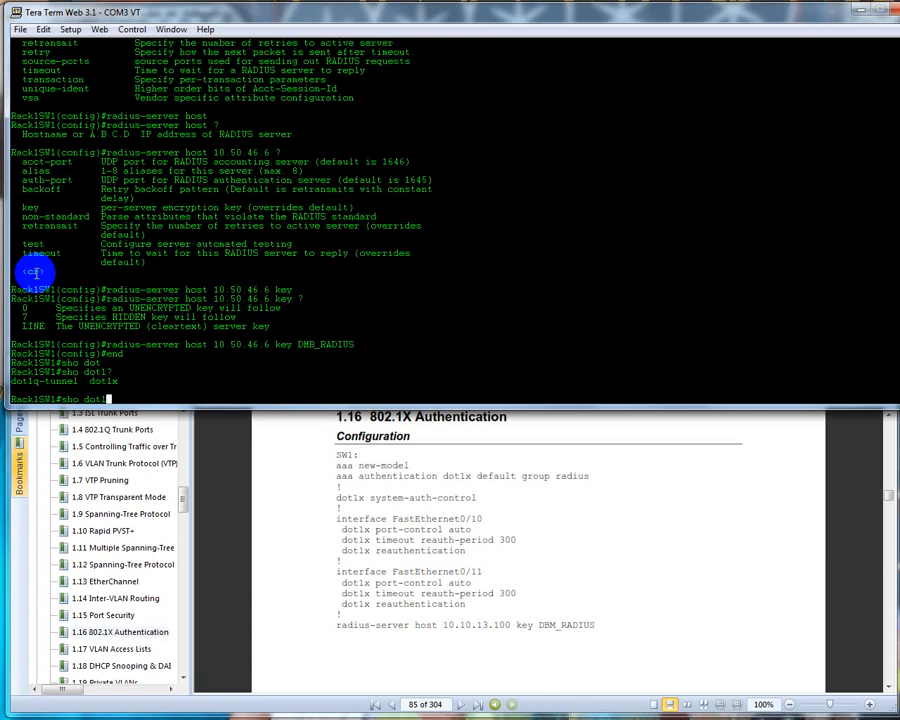
text(1x ?)
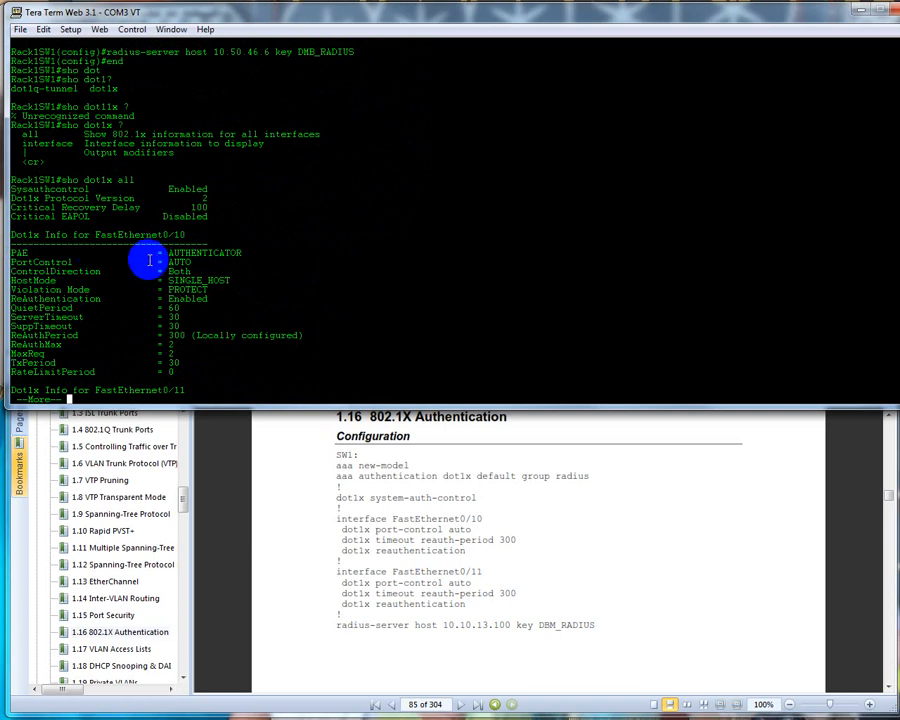
mouse_move(103, 270)
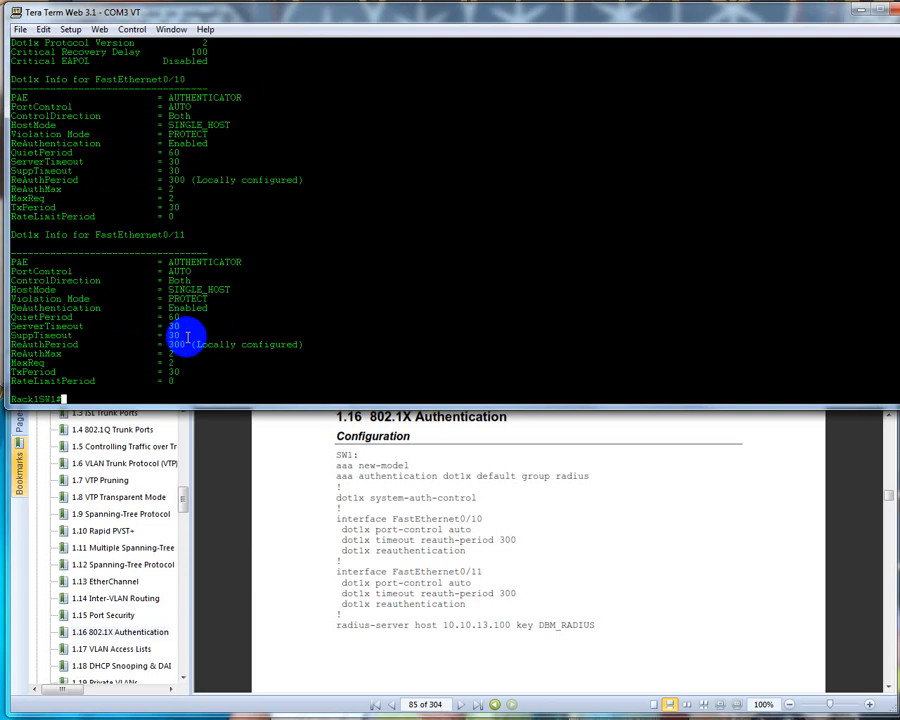
mouse_move(260, 459)
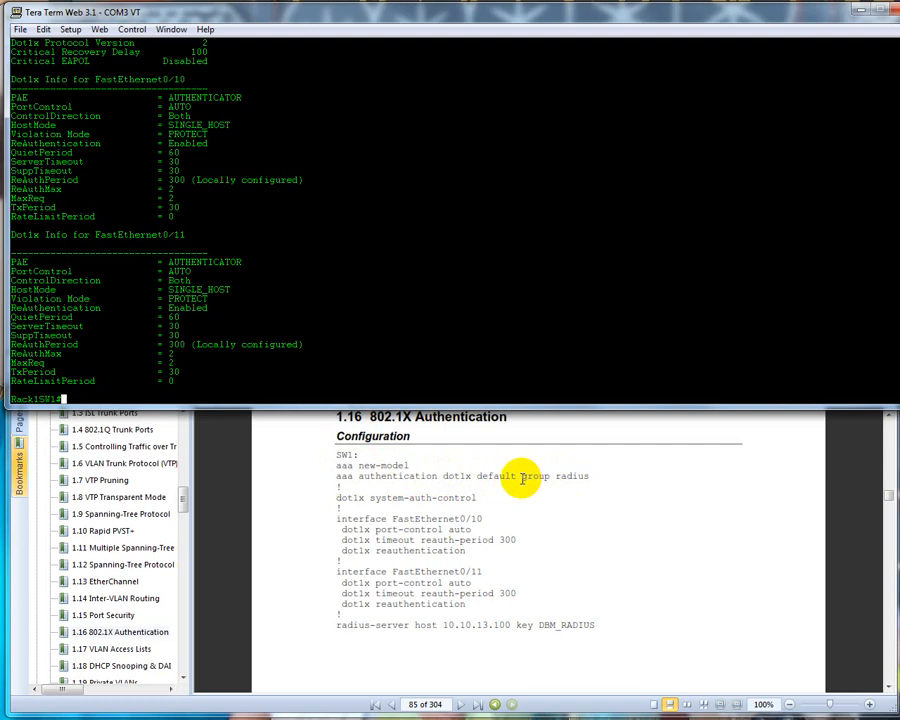
mouse_move(503, 455)
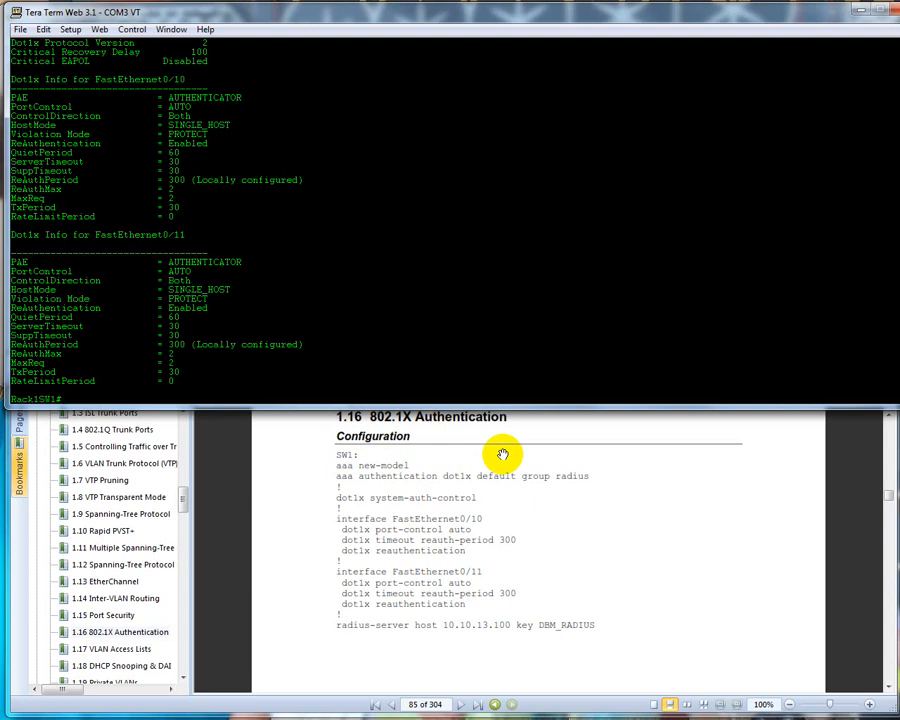
mouse_move(450, 478)
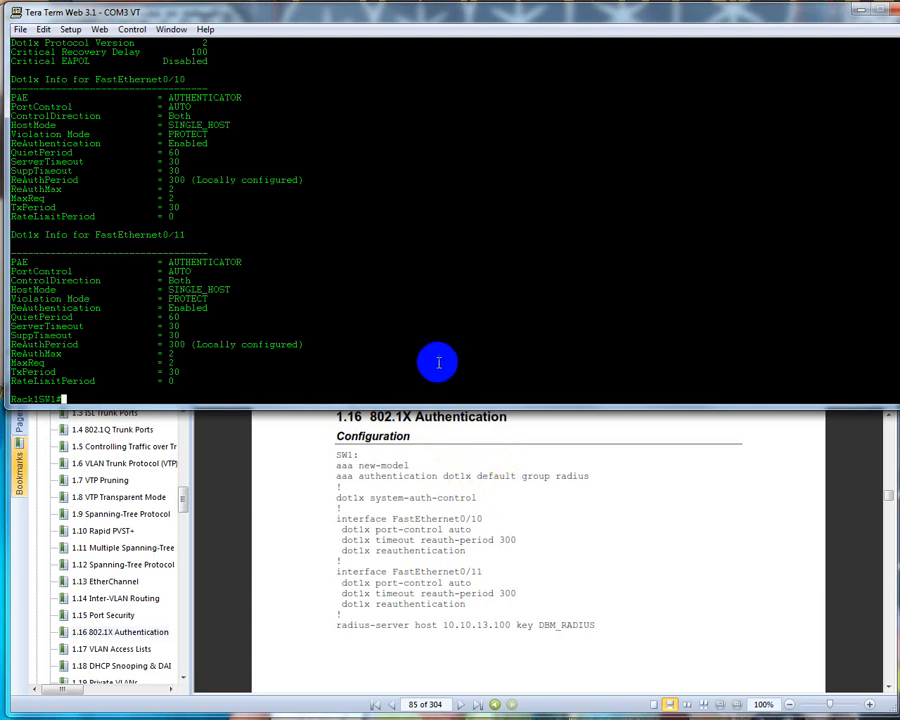
mouse_move(308, 318)
text(sho users)
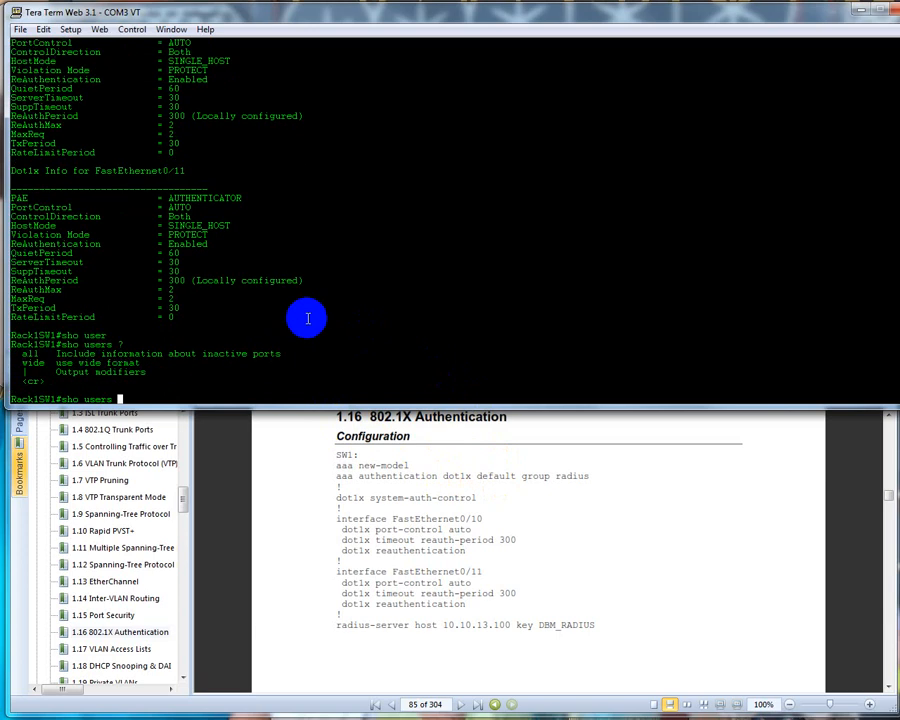
List all user sessions with 'show users all', then enter configuration mode with 'conf t'
text(all)
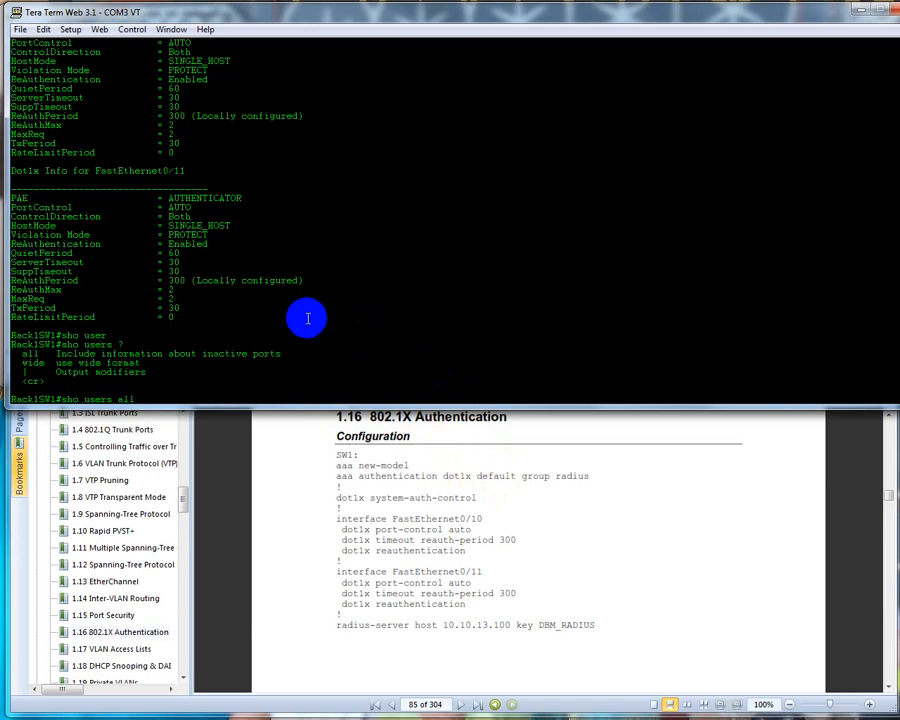
key(Return)
text(sho run)
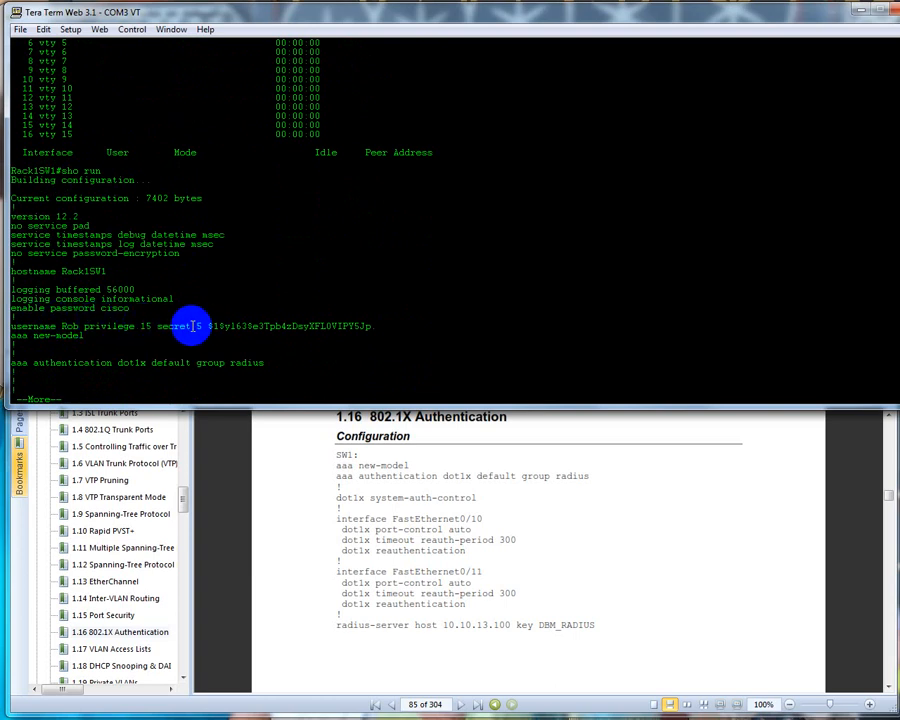
mouse_move(108, 332)
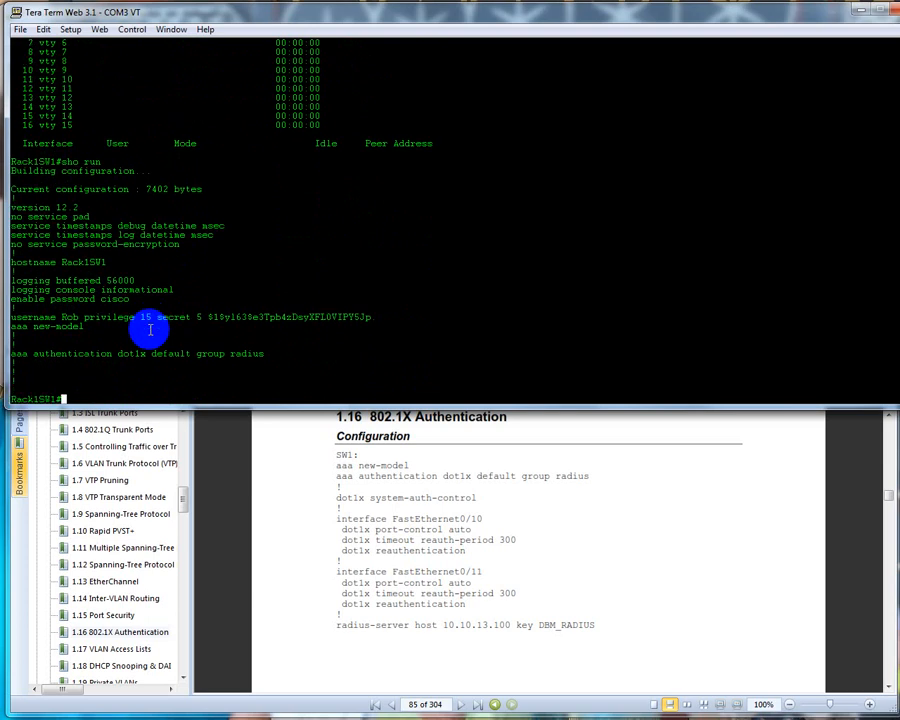
text(conf t)
text(aaa authentication dot1x default)
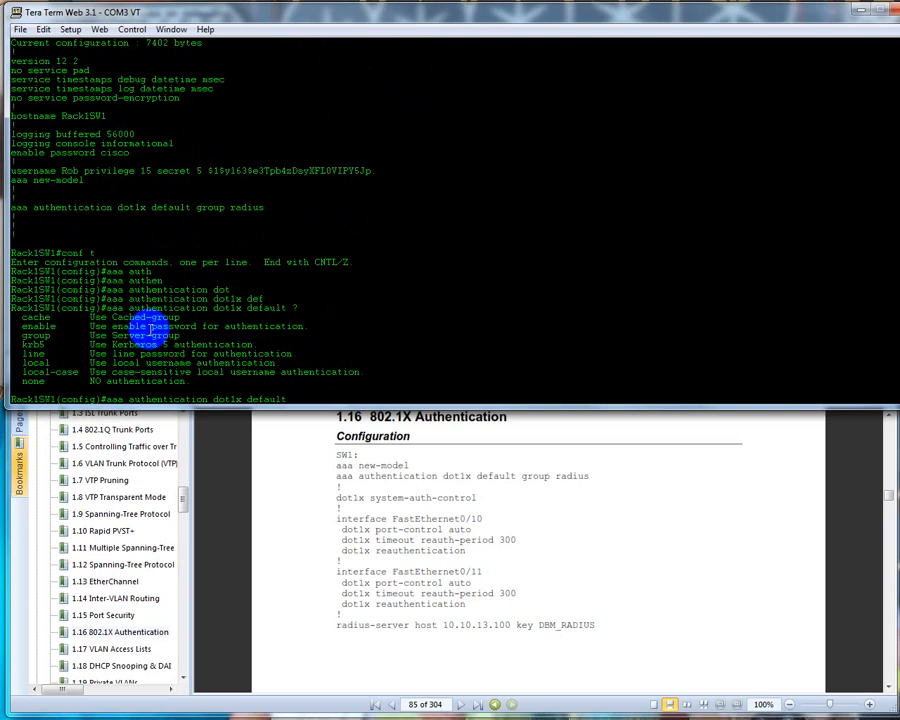
Set 'aaa authentication dot1x default' to local-case
text(lo)
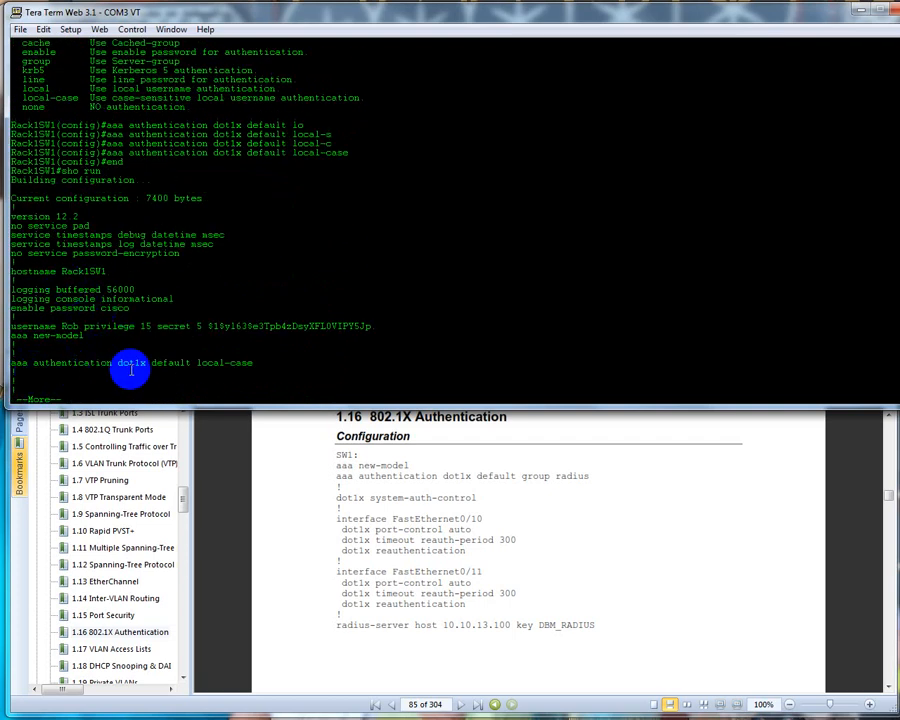
mouse_move(178, 371)
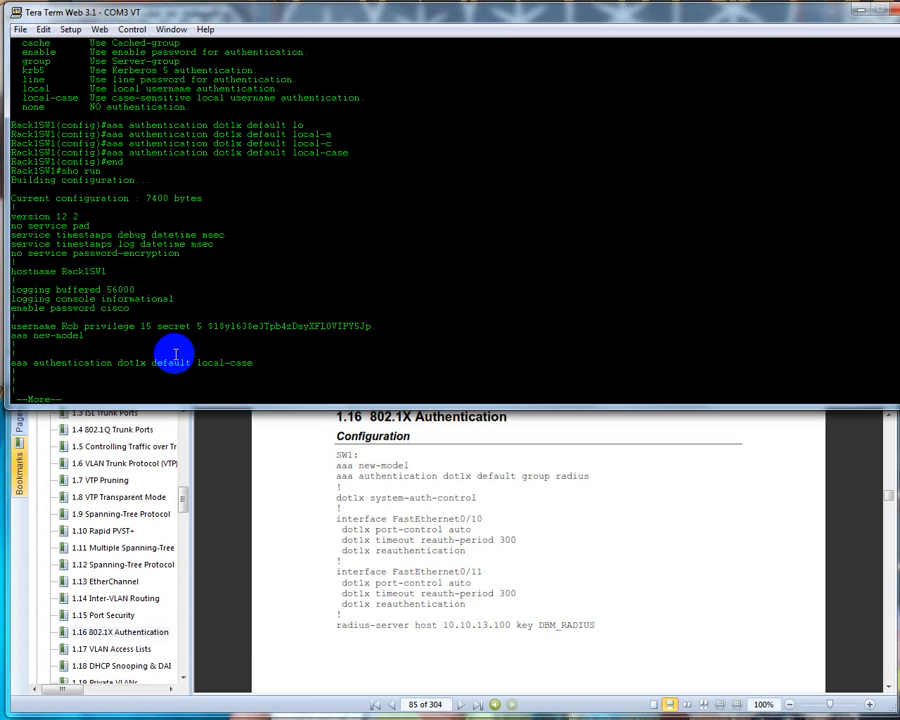
mouse_move(522, 578)
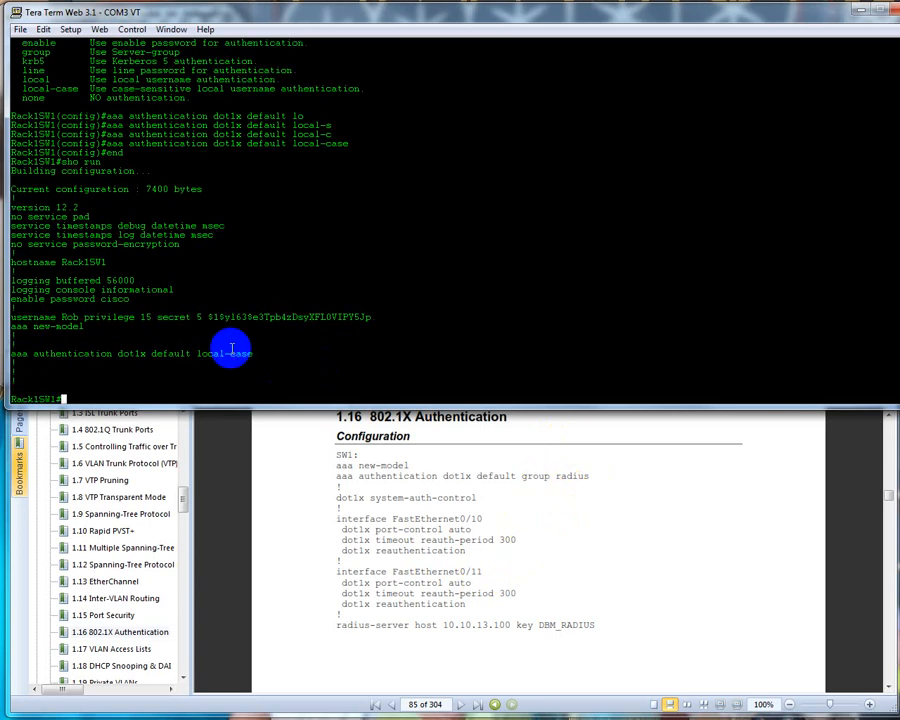
mouse_move(227, 369)
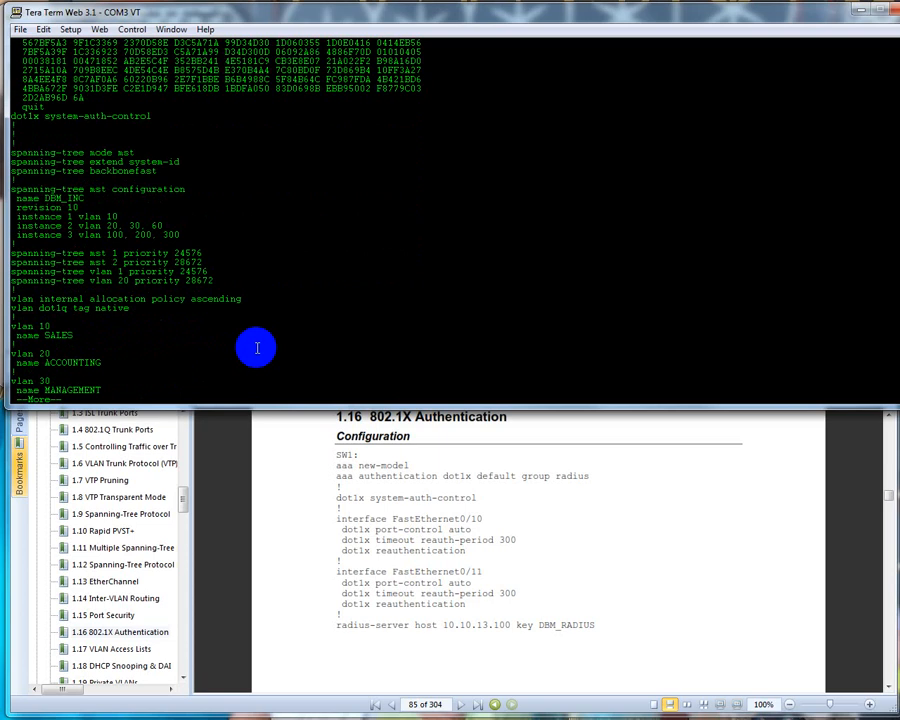
Scroll through the running configuration down to the radius-server host 10.50.46.6 line
scroll(down, 3)
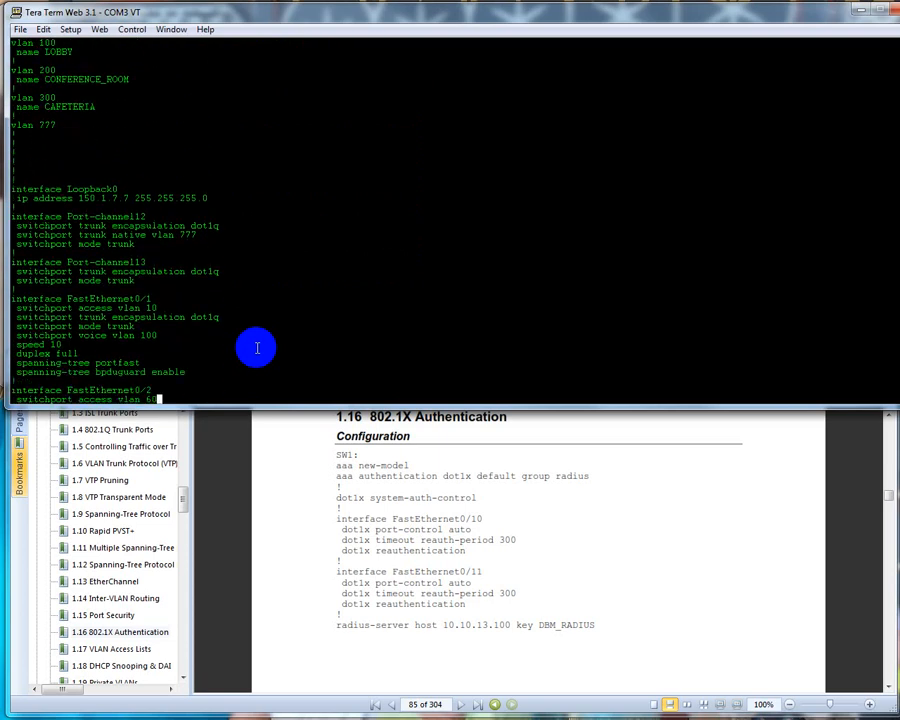
scroll(down, 3)
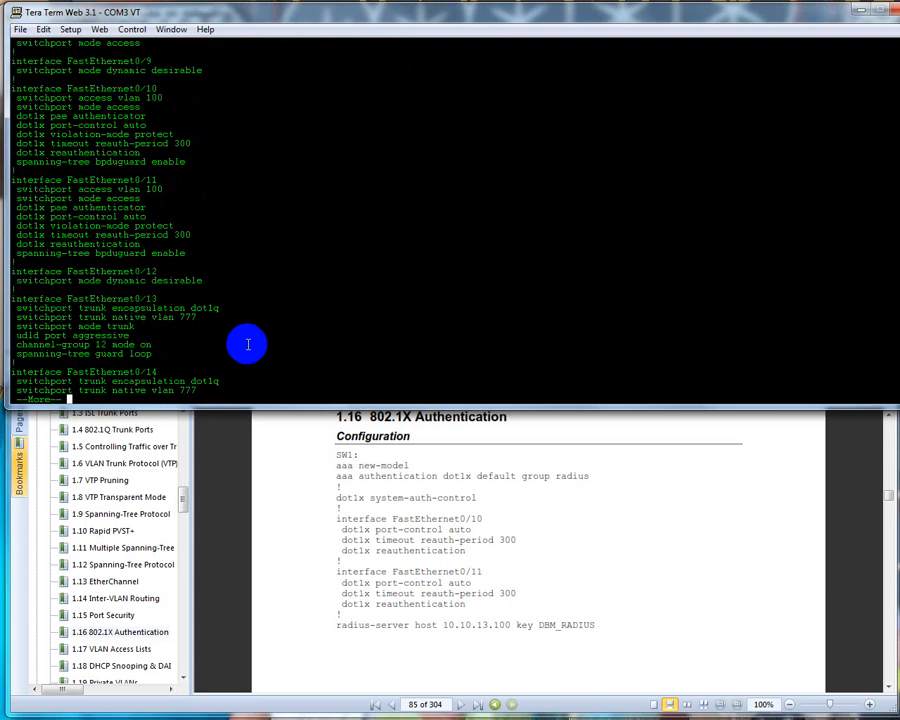
scroll(down, 3)
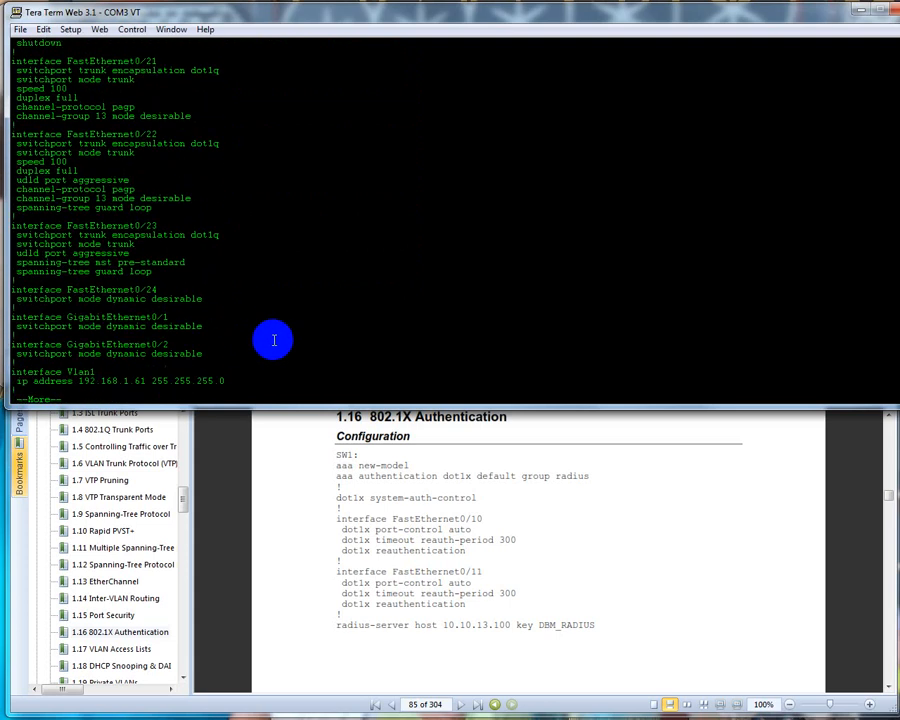
scroll(down, 3)
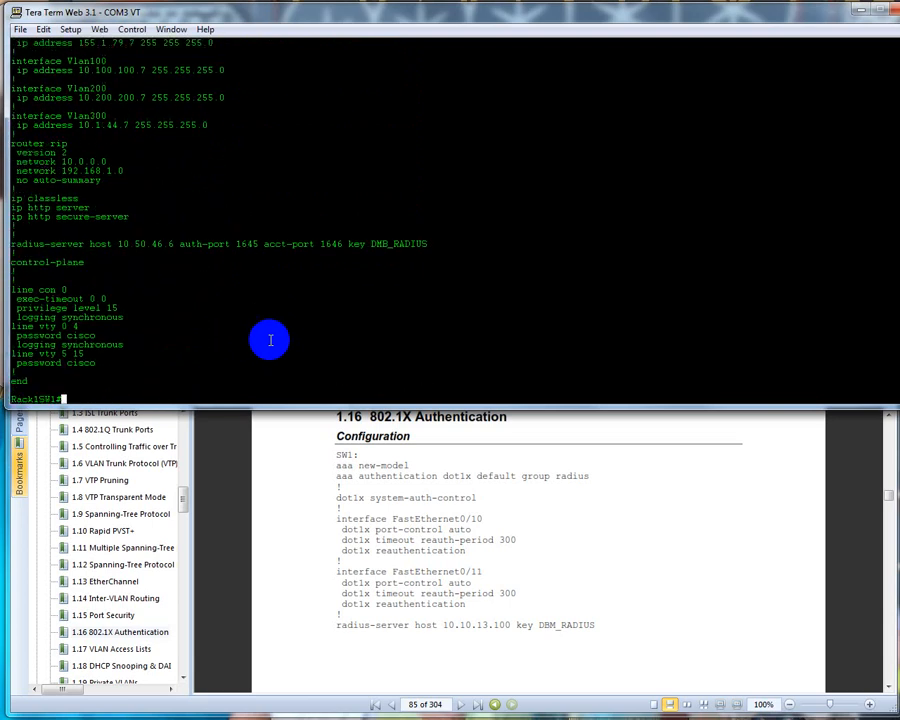
mouse_move(244, 272)
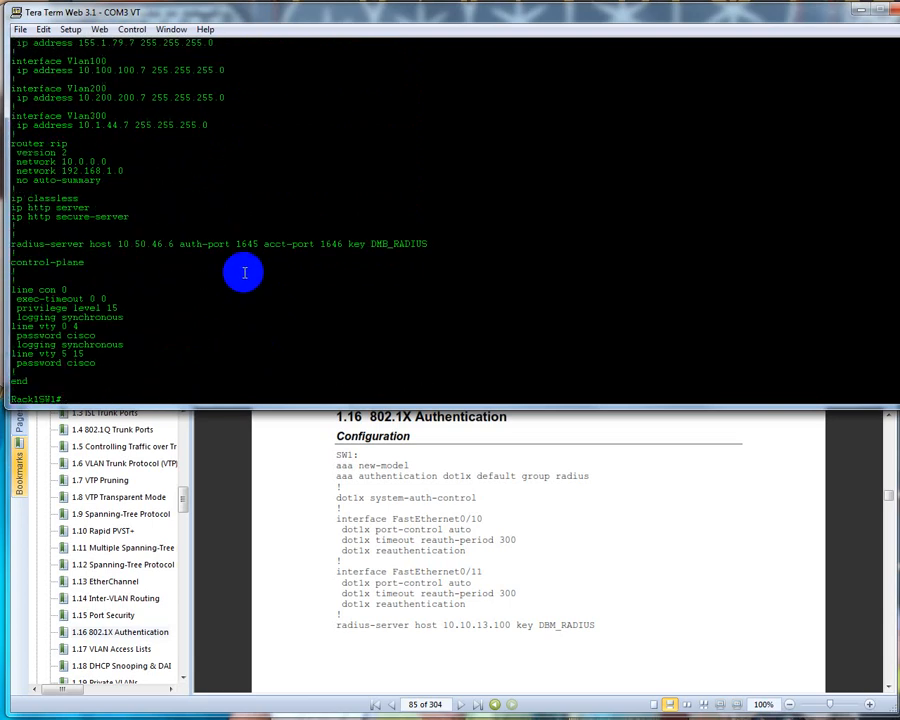
mouse_move(55, 243)
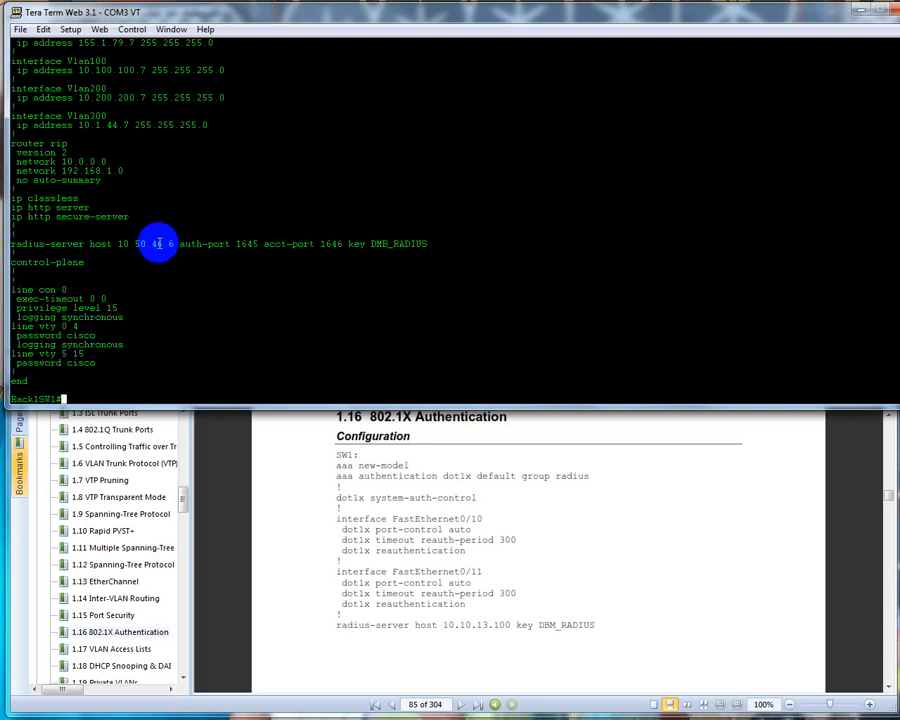
mouse_move(222, 243)
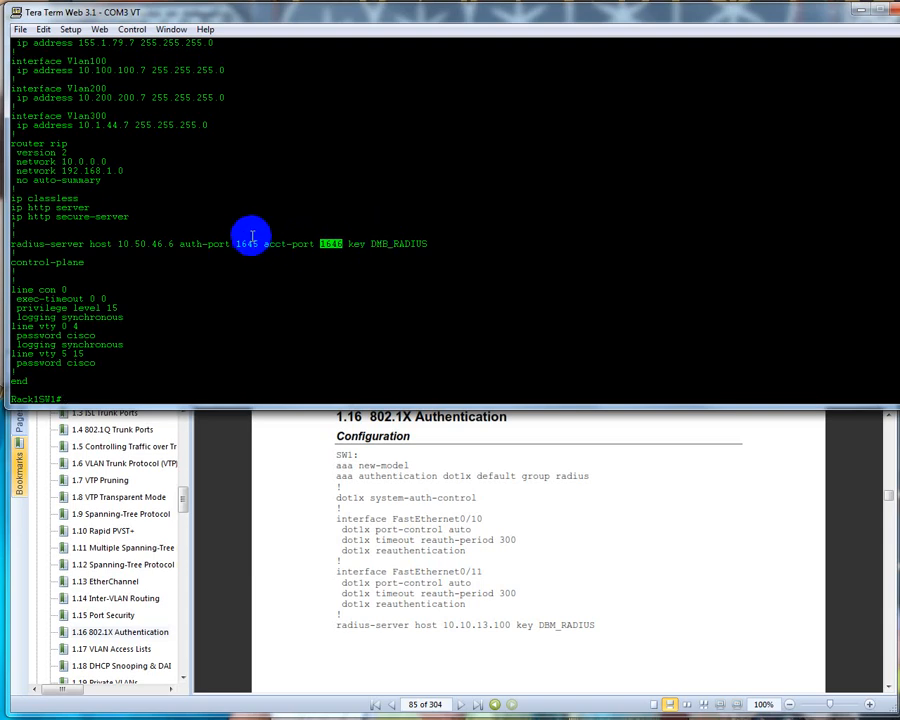
mouse_move(388, 243)
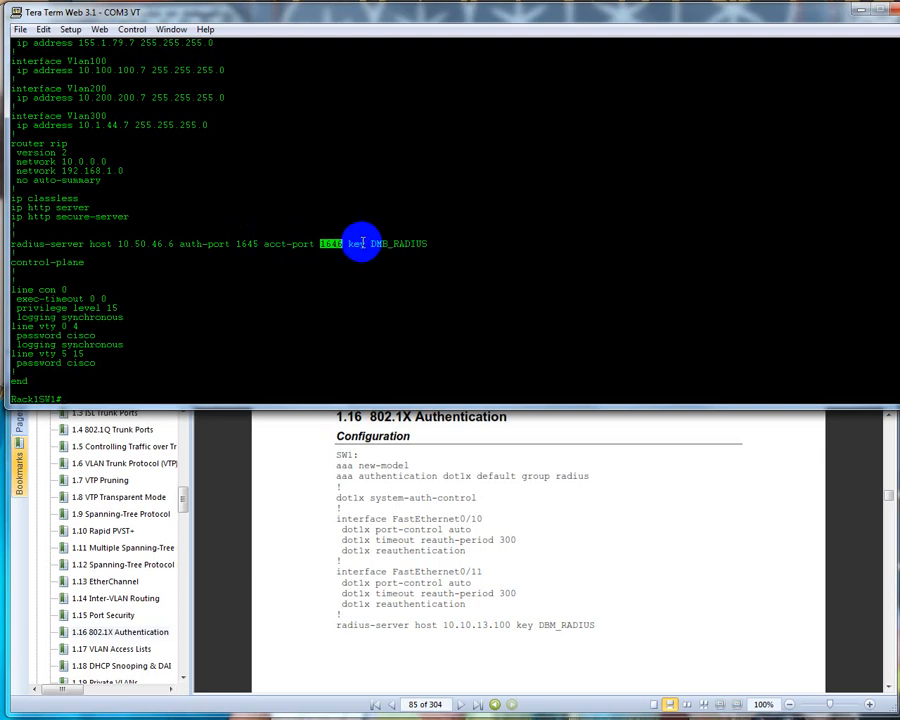
mouse_move(432, 243)
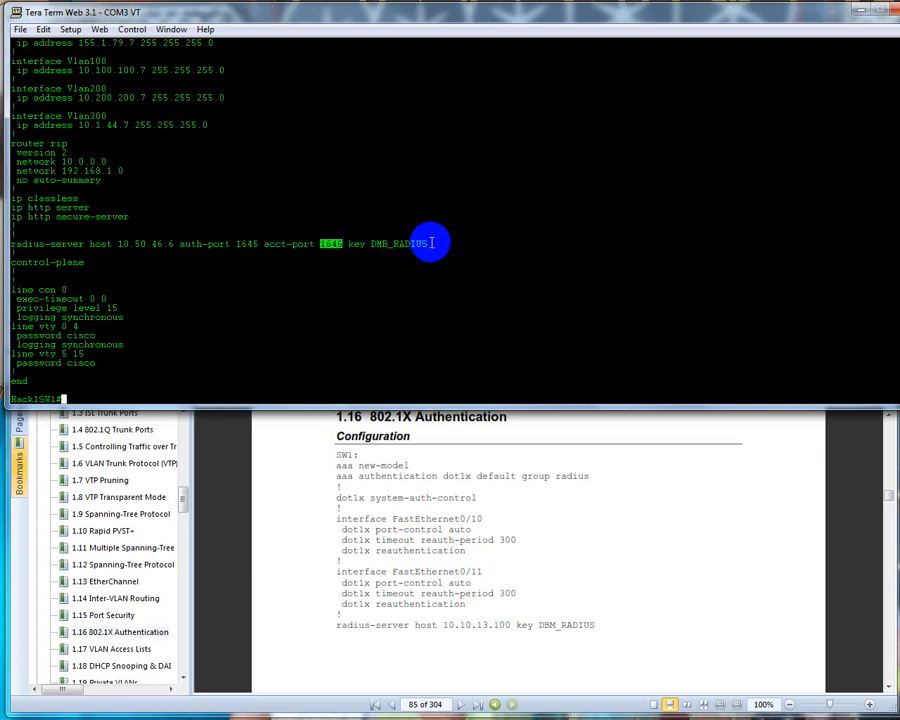
mouse_move(405, 237)
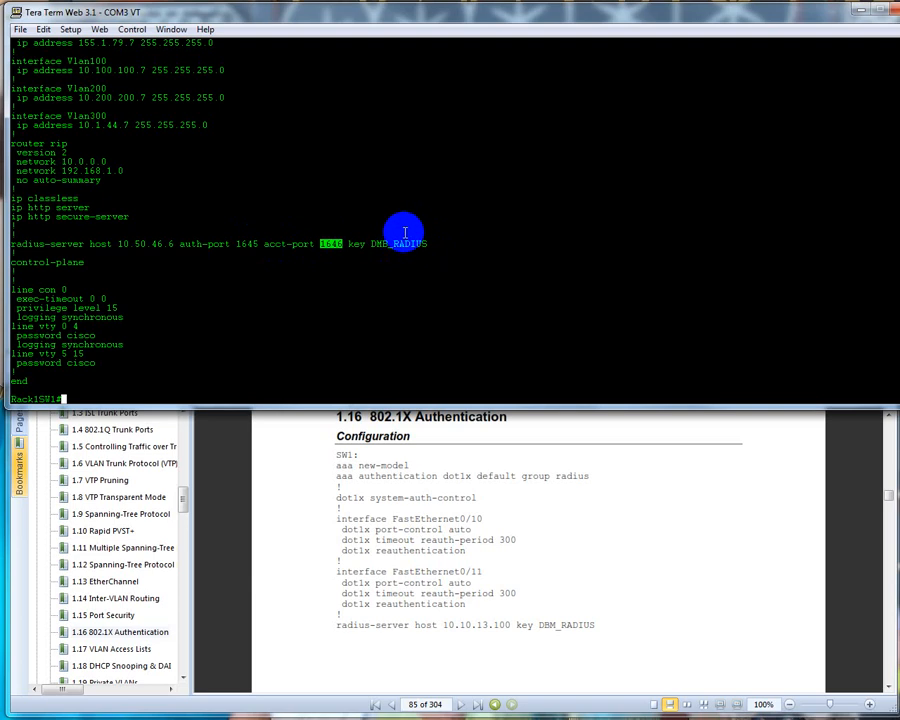
mouse_move(285, 242)
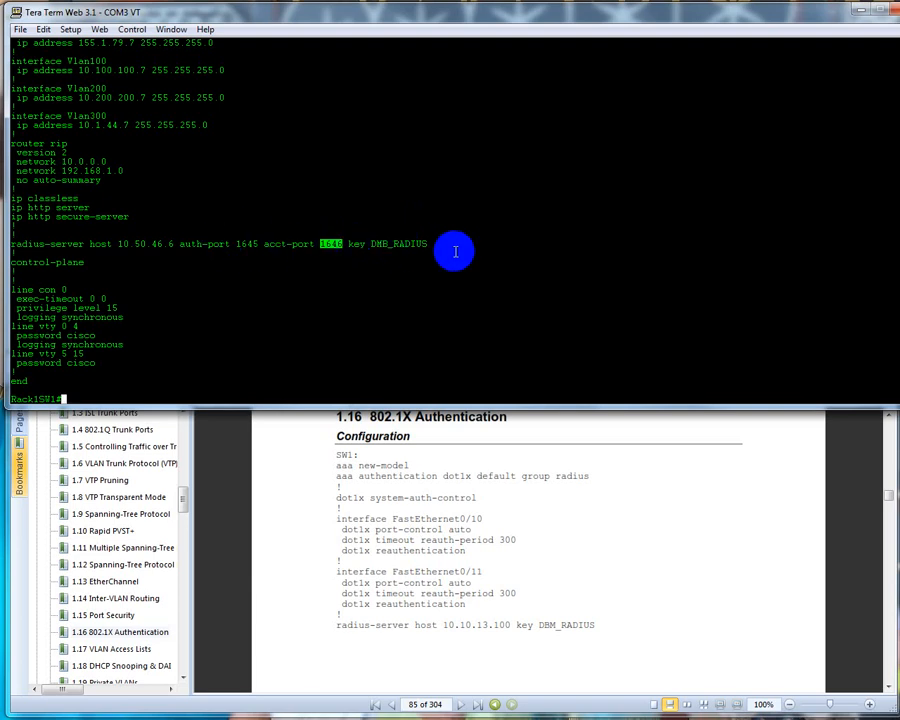
mouse_move(182, 247)
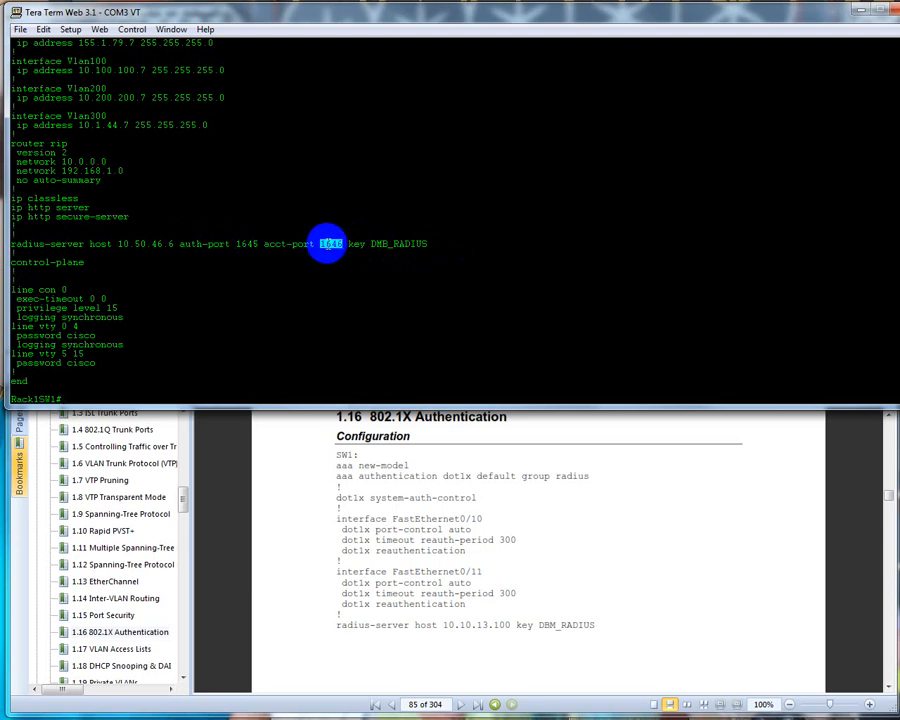
mouse_move(280, 305)
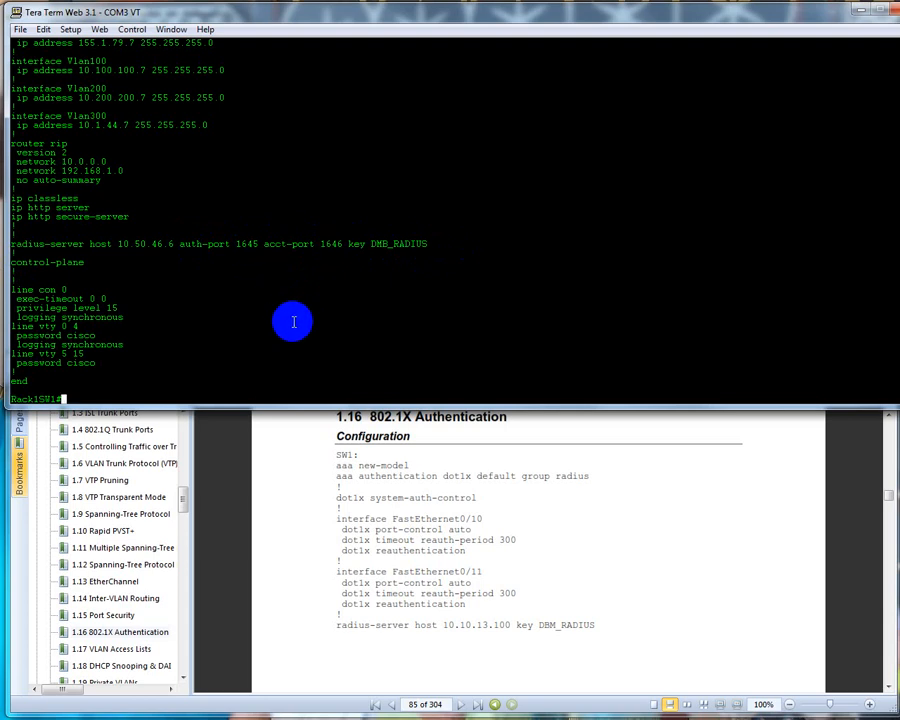
mouse_move(340, 538)
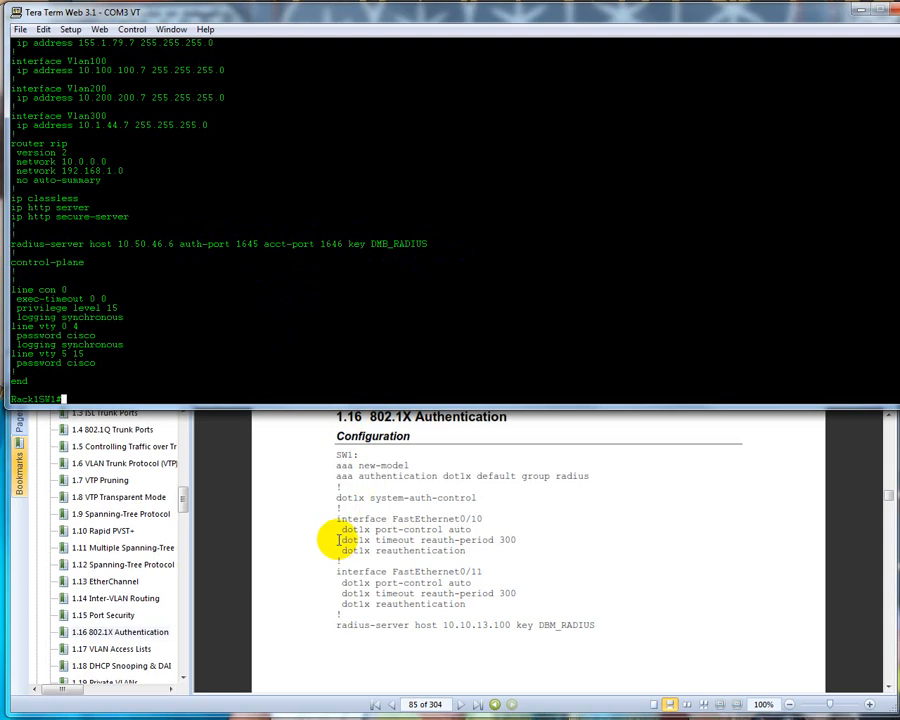